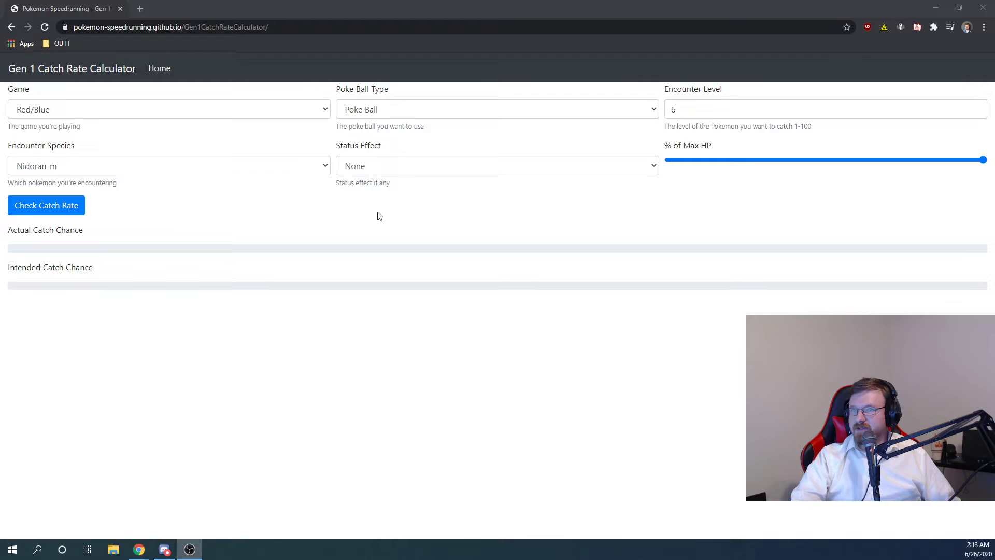
mouse_move(241, 195)
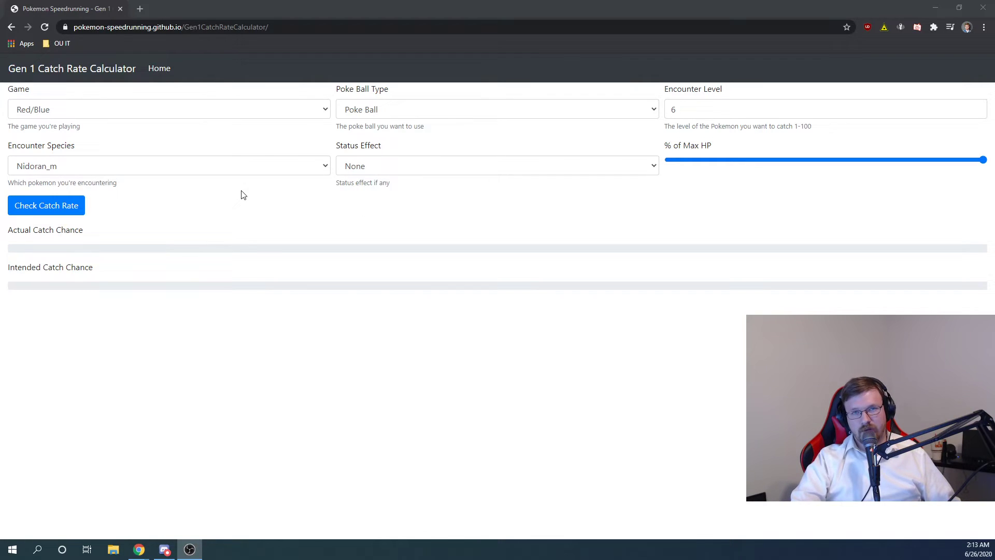
Set the game to Yellow and calculate level 6 Nidoran♂'s Poke Ball chance, 33.76%.
click(168, 109)
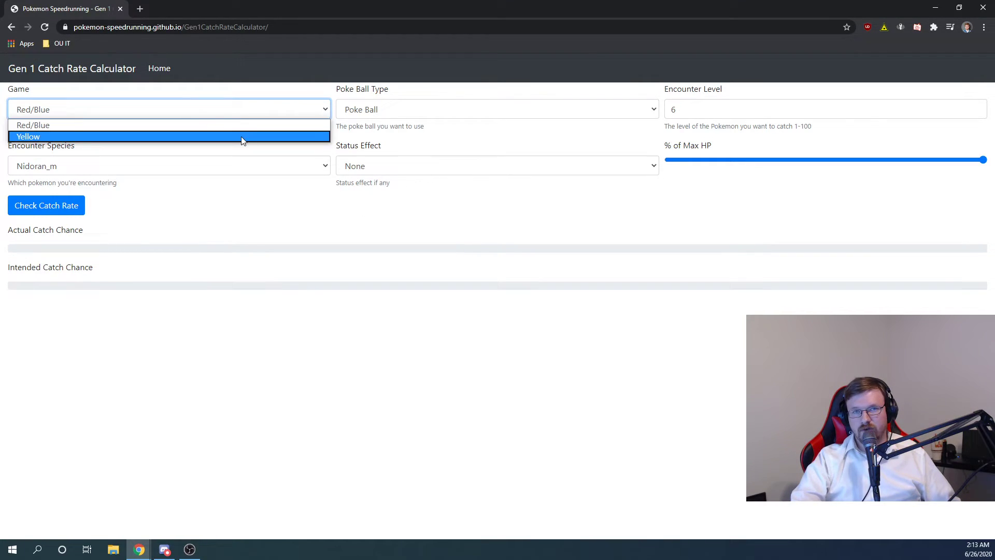
click(28, 136)
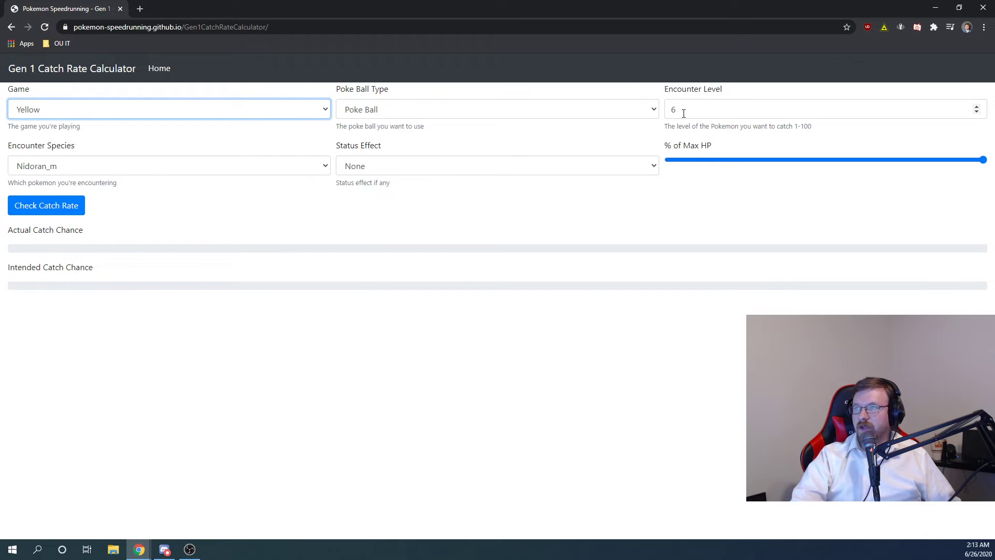
click(46, 205)
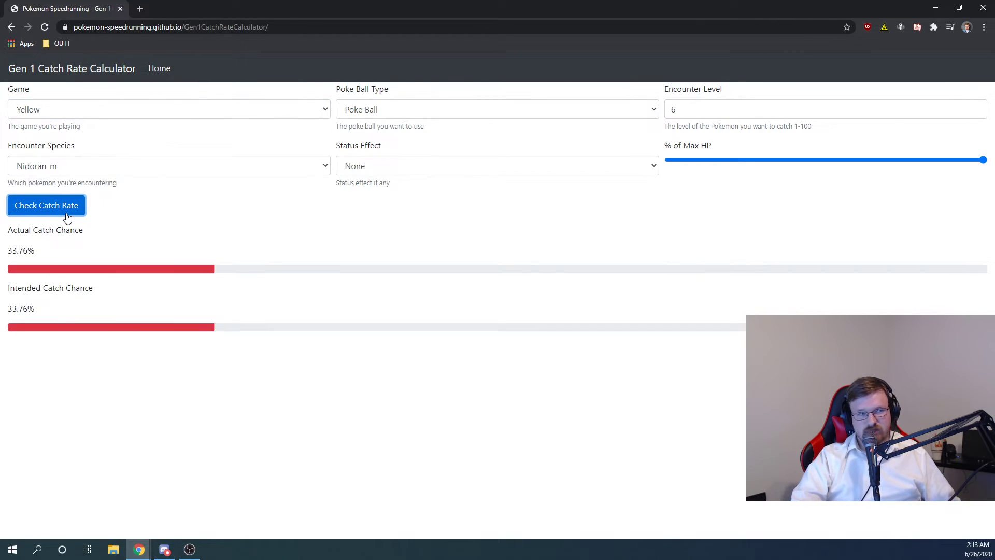
click(46, 205)
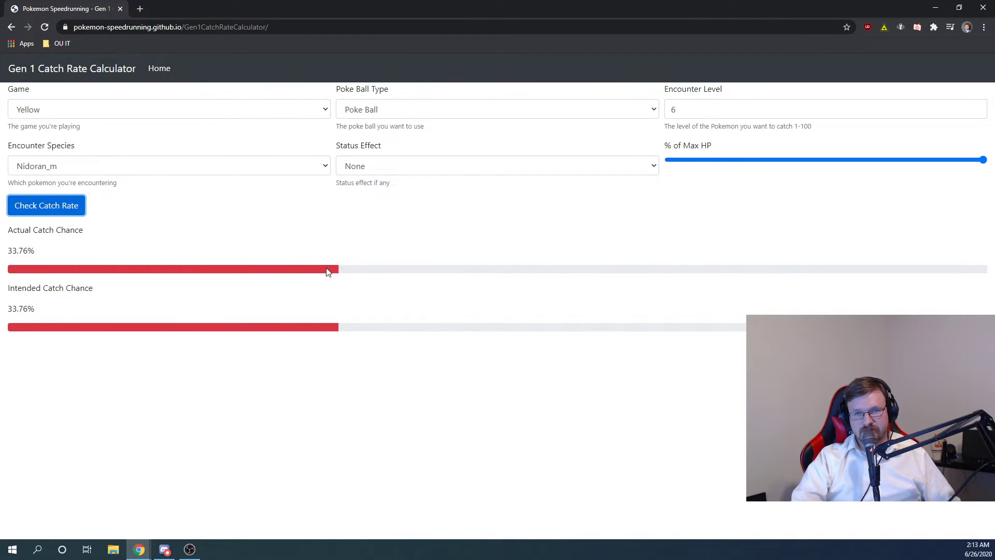
mouse_move(351, 276)
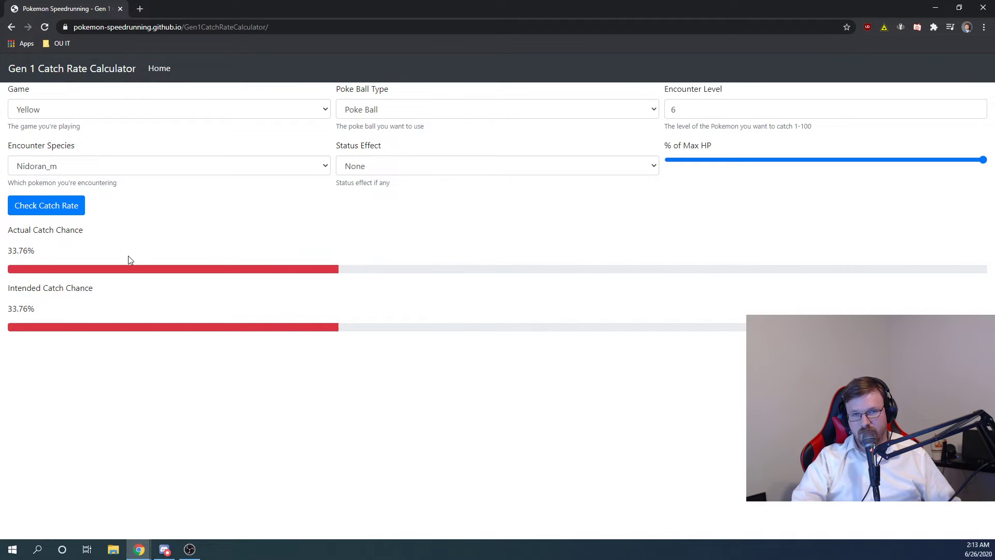
mouse_move(154, 311)
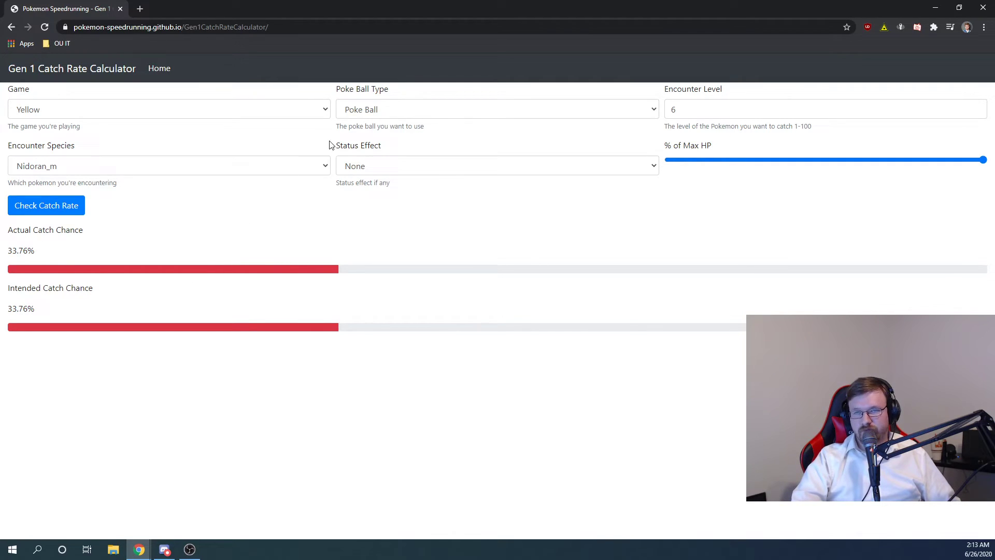
Recalculate Nidoran♂ with an Ultra Ball: 29.84% actual, 36.62% intended.
click(497, 108)
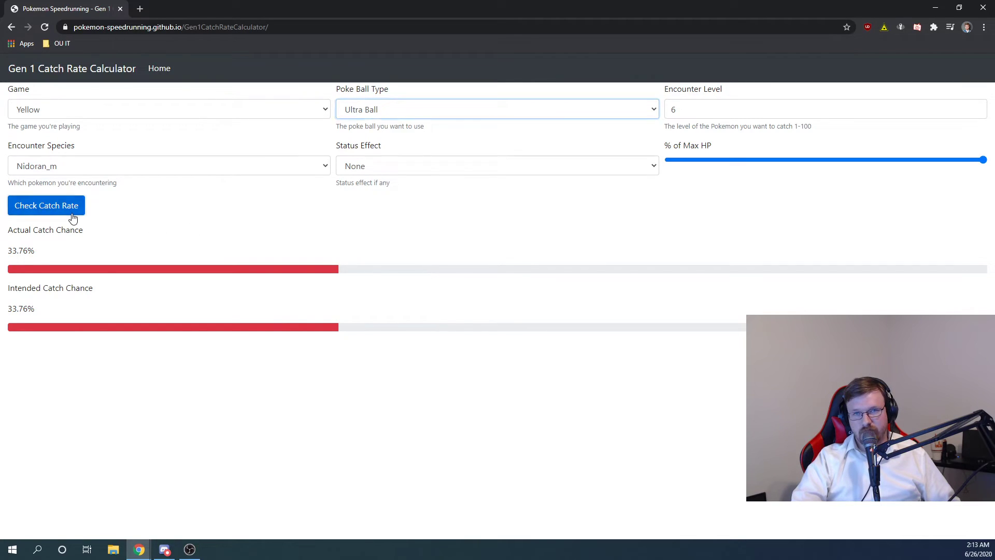
click(45, 205)
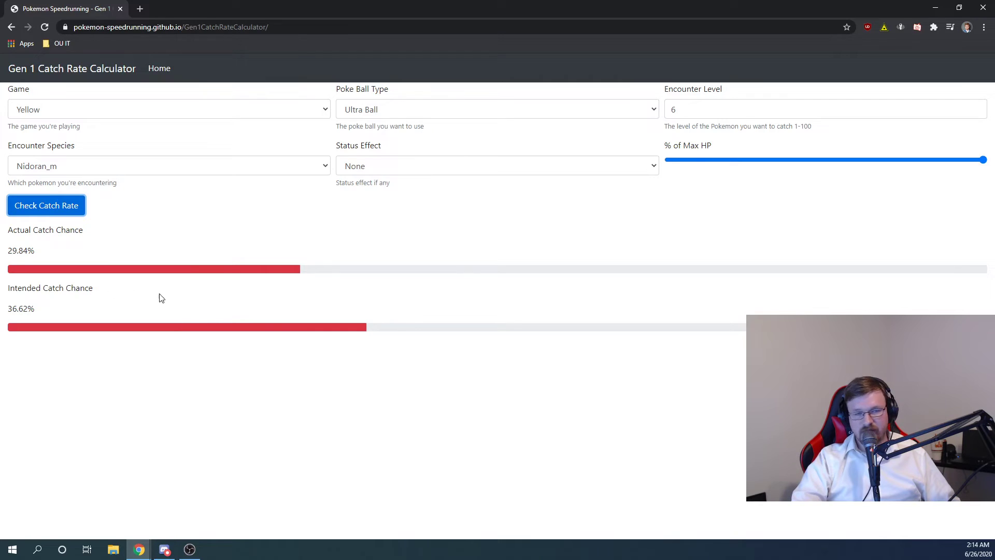
mouse_move(373, 322)
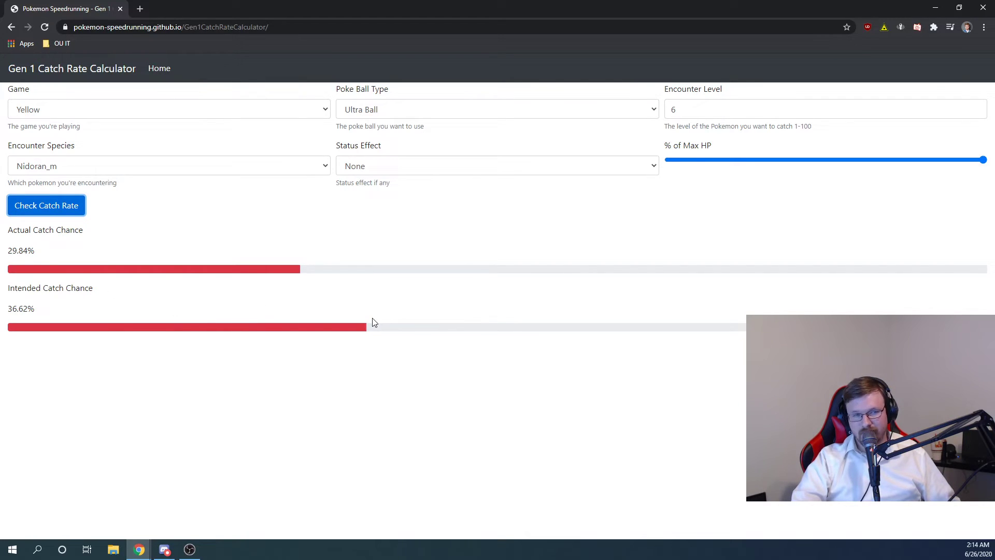
mouse_move(330, 261)
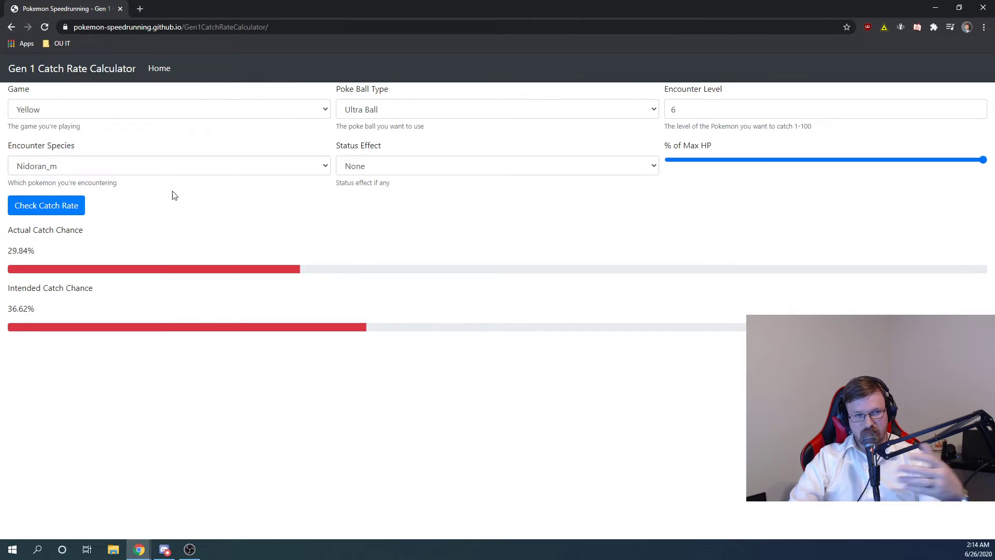
mouse_move(175, 209)
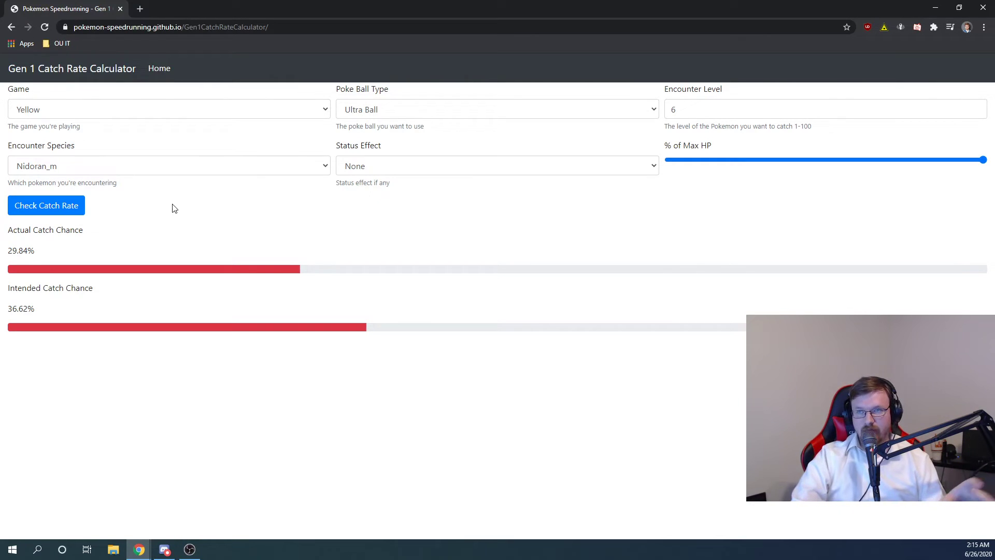
mouse_move(269, 258)
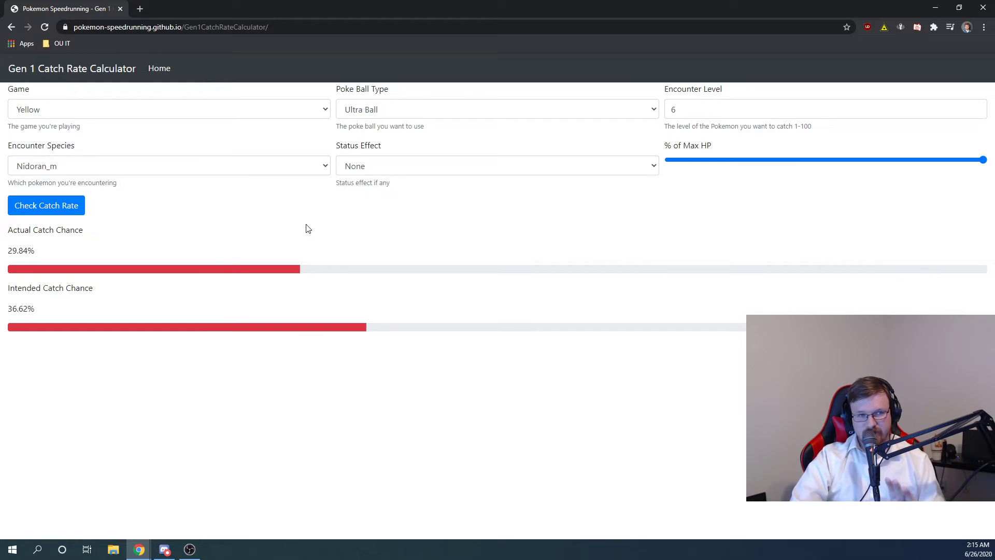
mouse_move(311, 223)
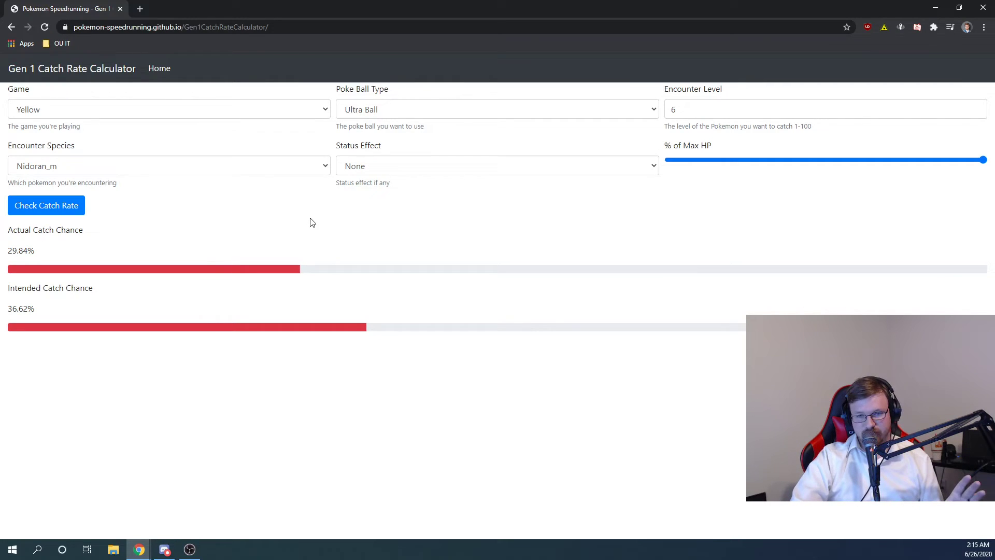
mouse_move(341, 206)
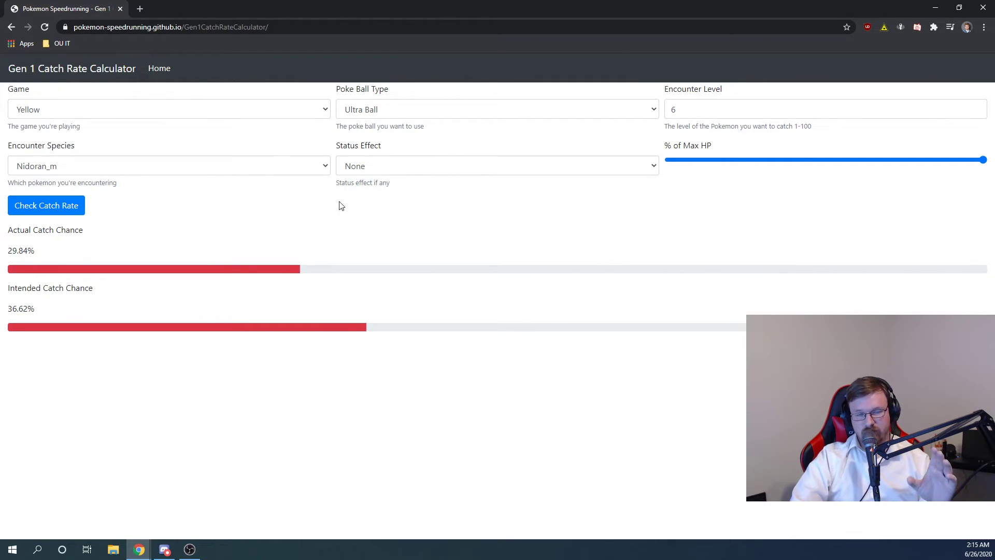
mouse_move(858, 171)
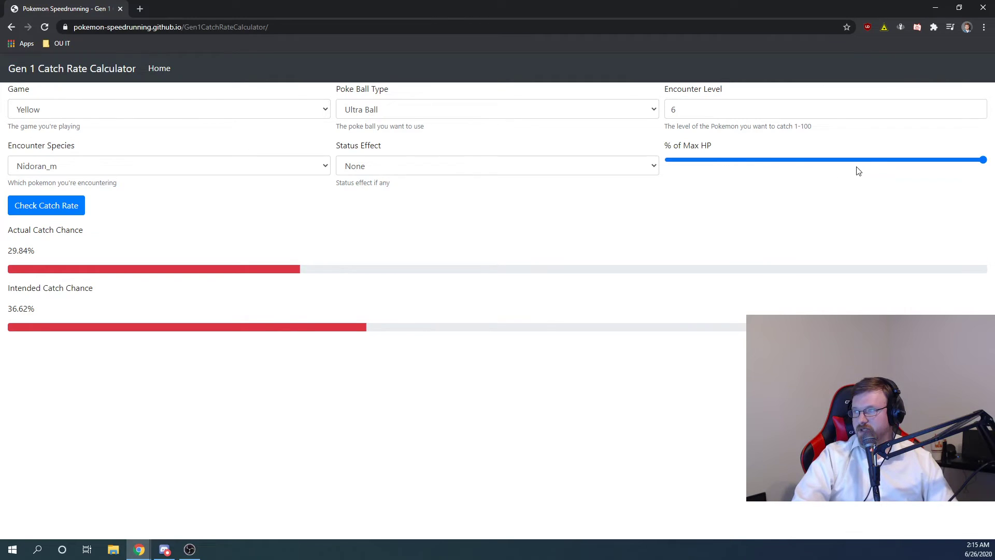
Lower Nidoran♂'s % of Max HP slider to about 43%.
drag(985, 159, 871, 159)
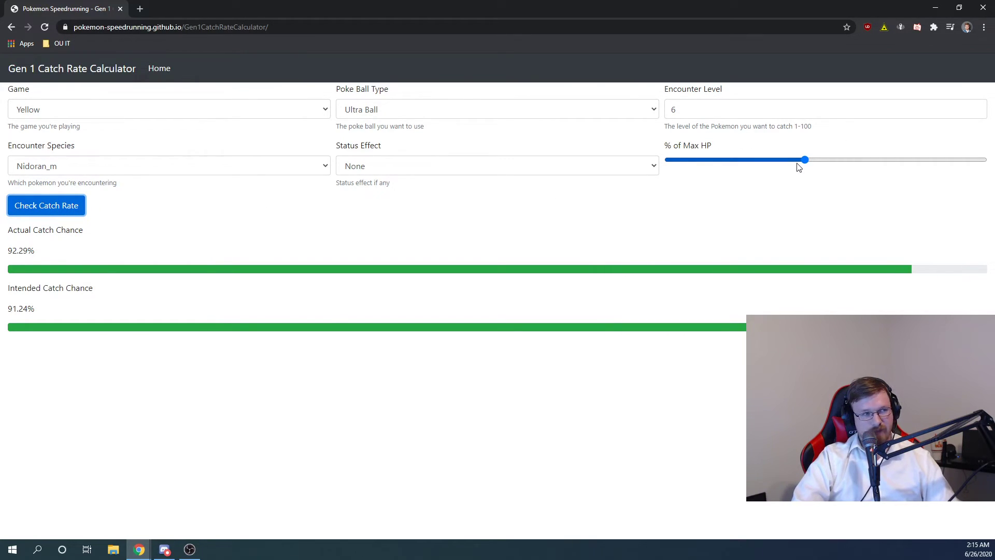
mouse_move(770, 178)
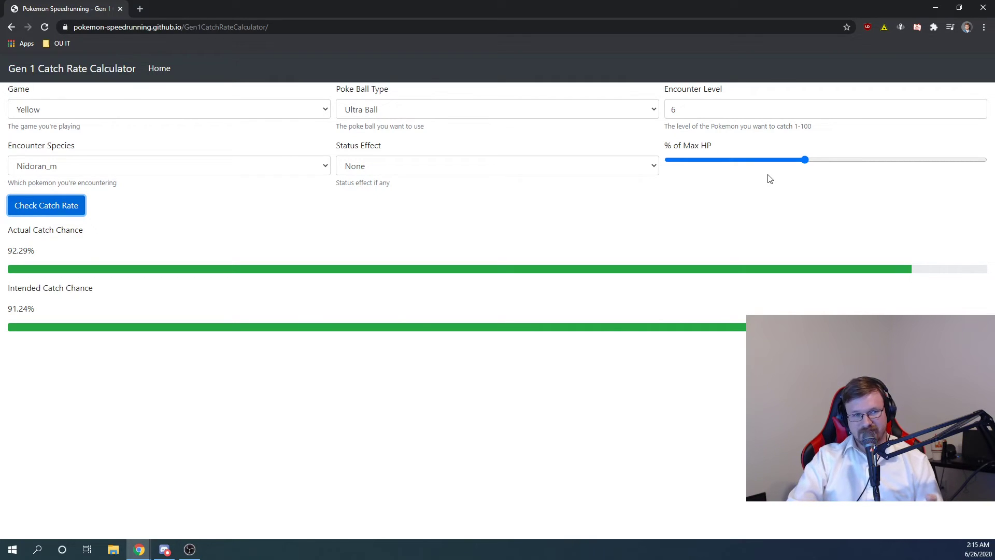
mouse_move(691, 245)
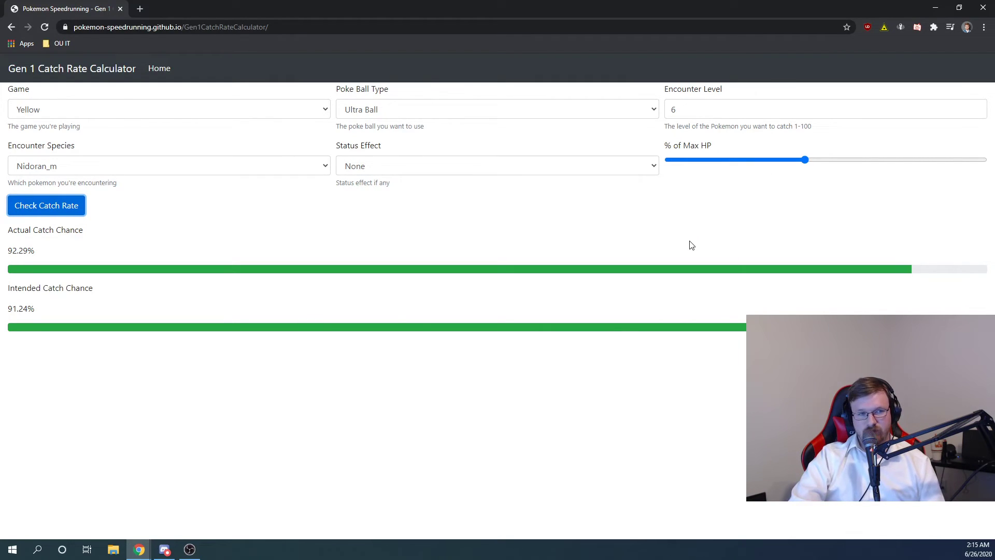
mouse_move(639, 233)
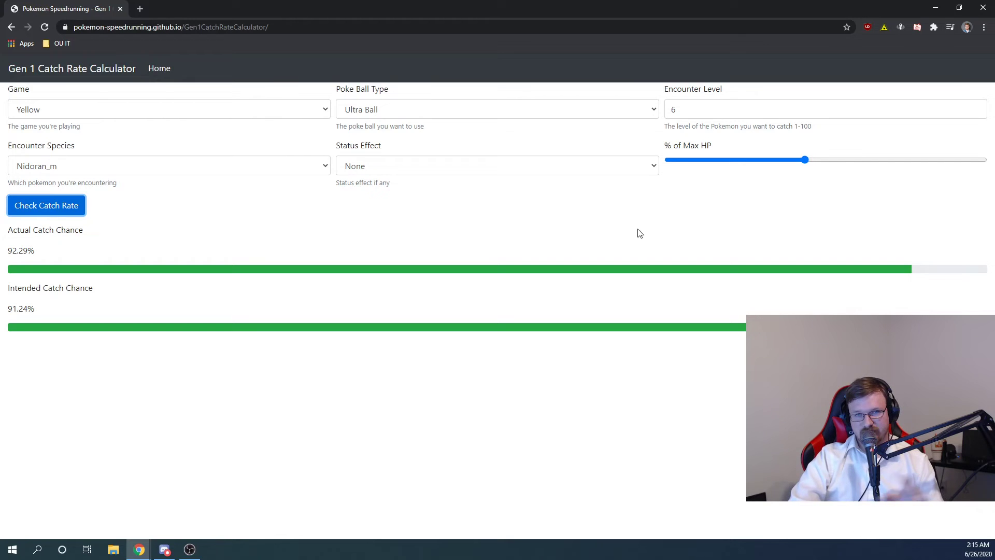
mouse_move(631, 244)
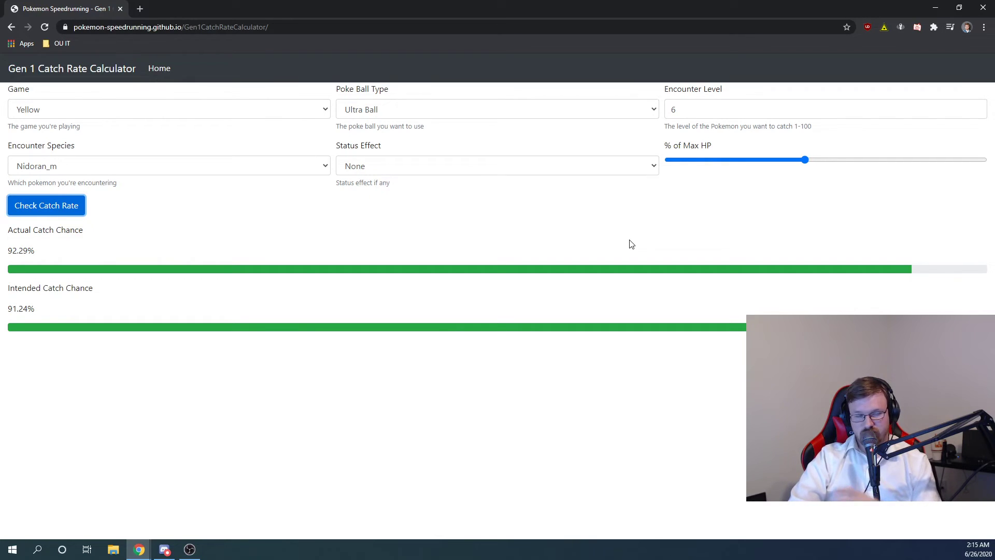
mouse_move(584, 289)
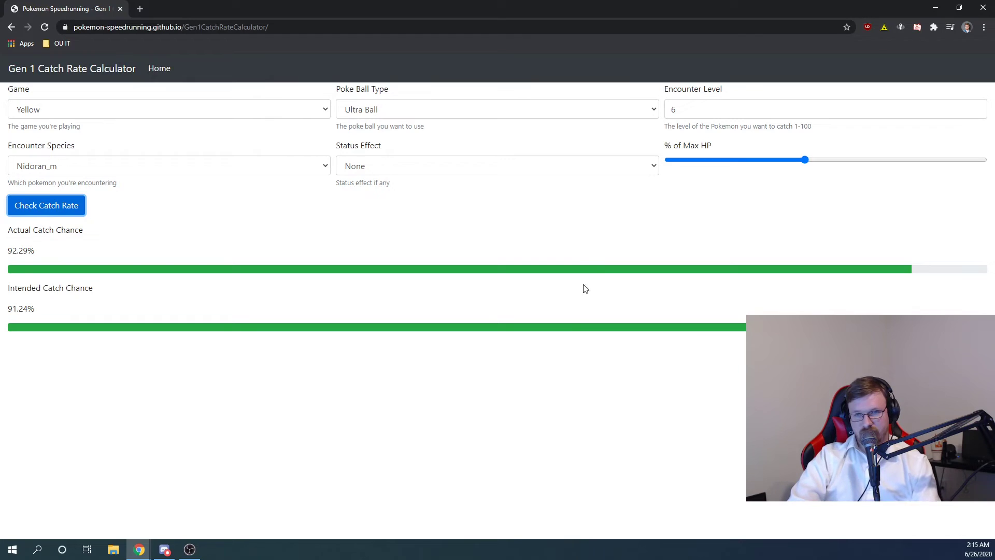
mouse_move(689, 298)
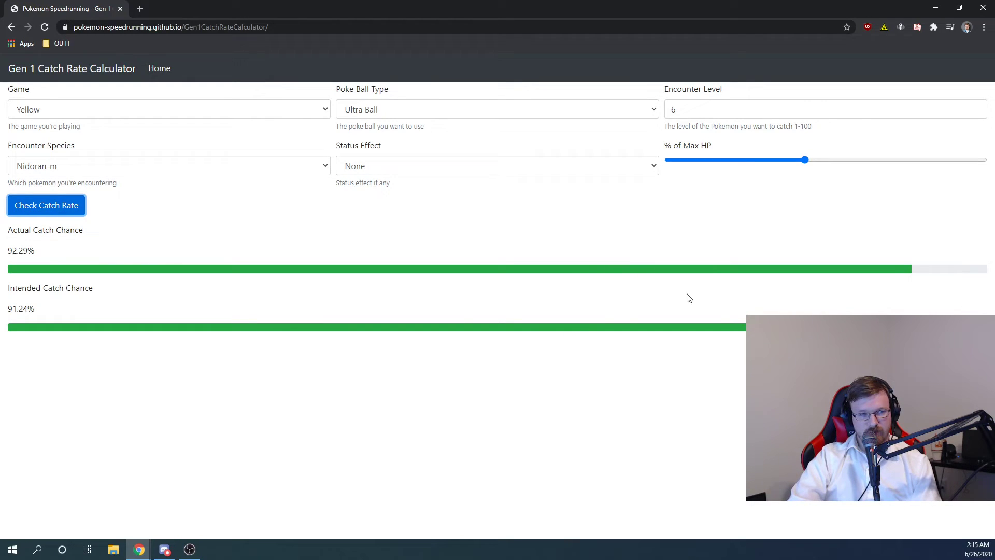
mouse_move(761, 274)
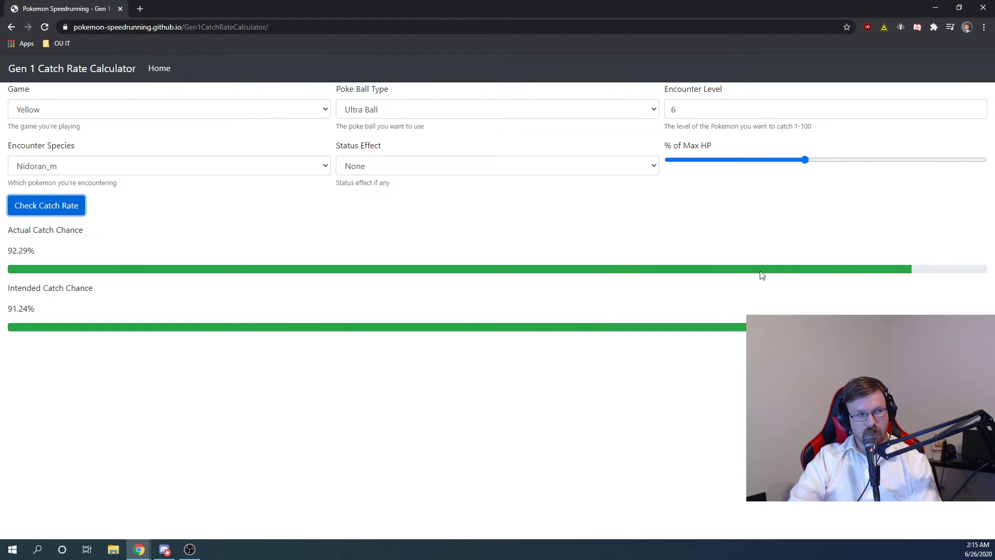
mouse_move(507, 314)
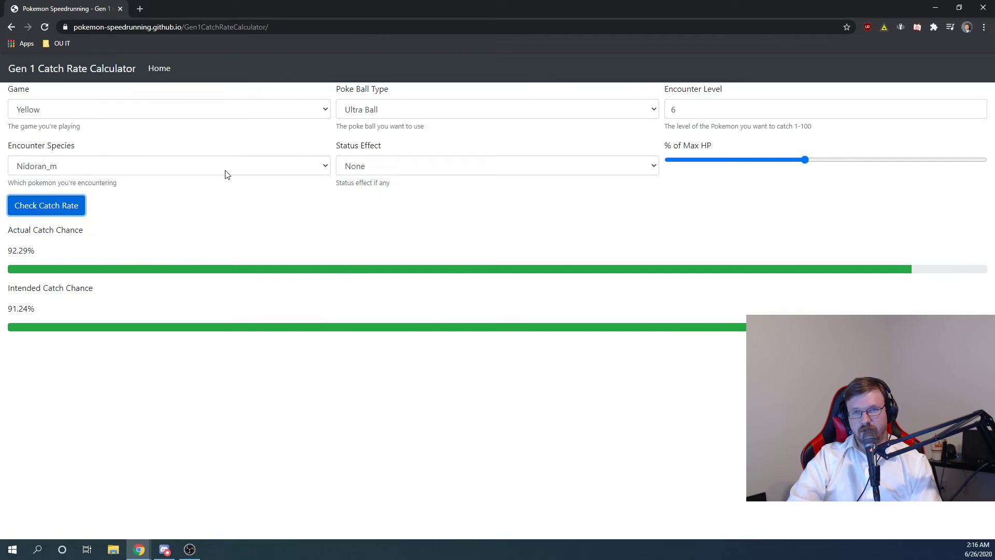
mouse_move(230, 175)
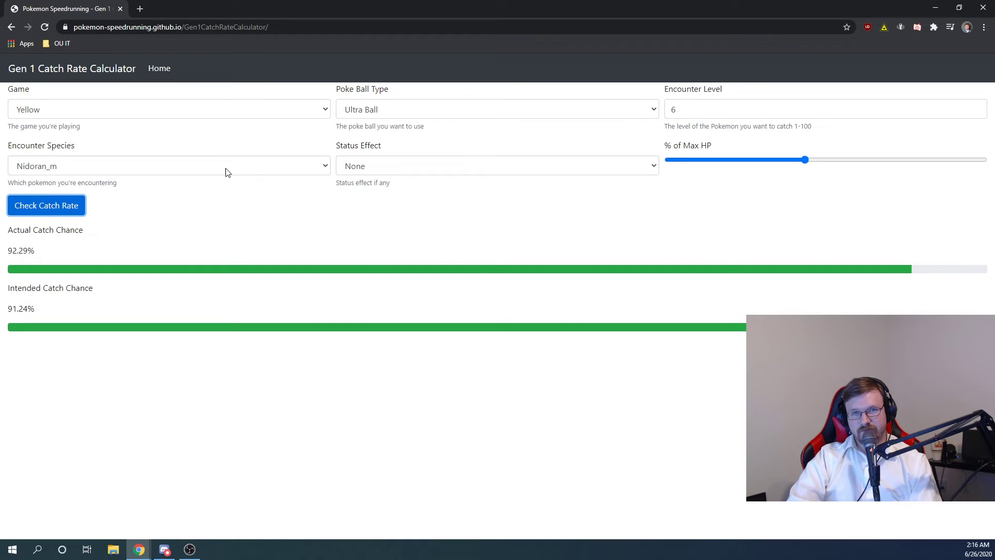
mouse_move(173, 297)
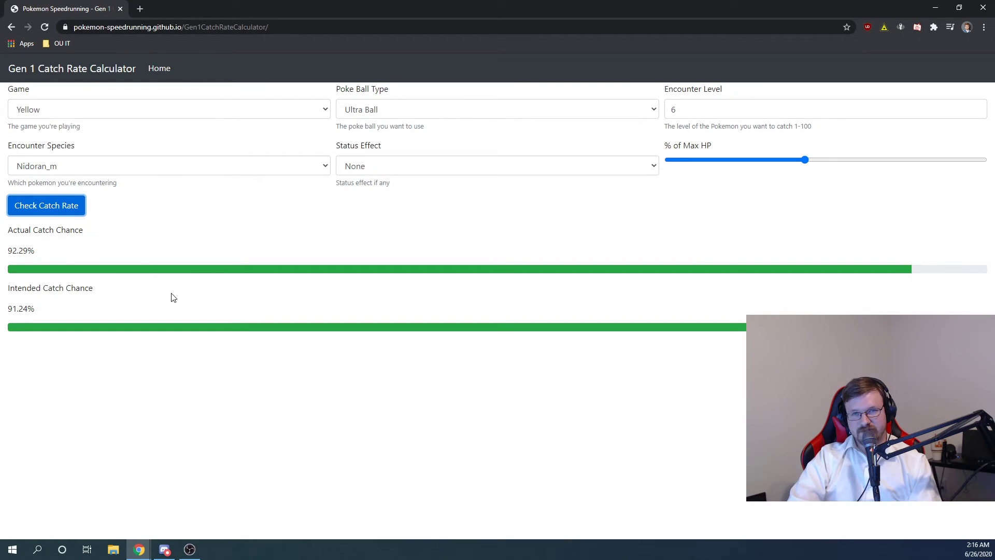
Choose Tauros as the encounter species at level 26.
click(169, 166)
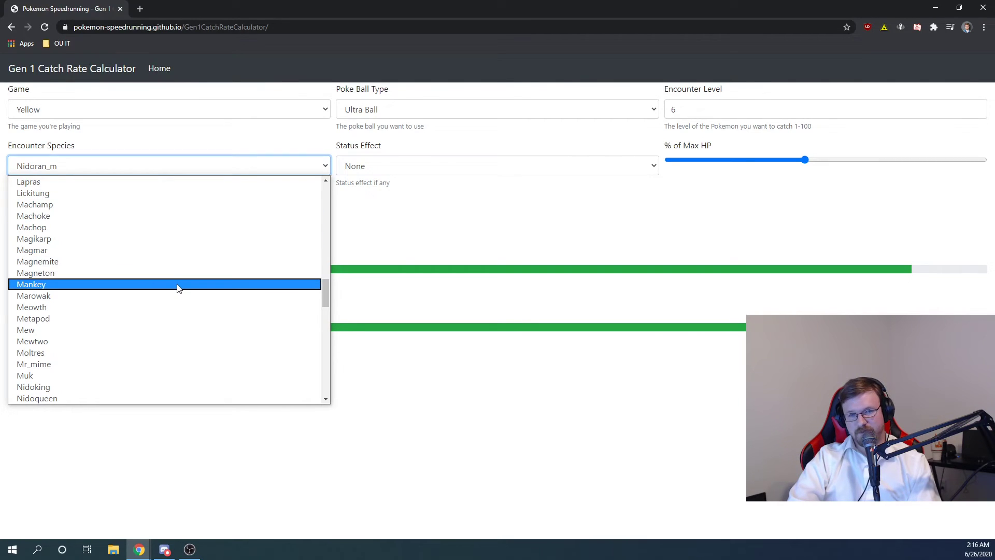
scroll(down, 3)
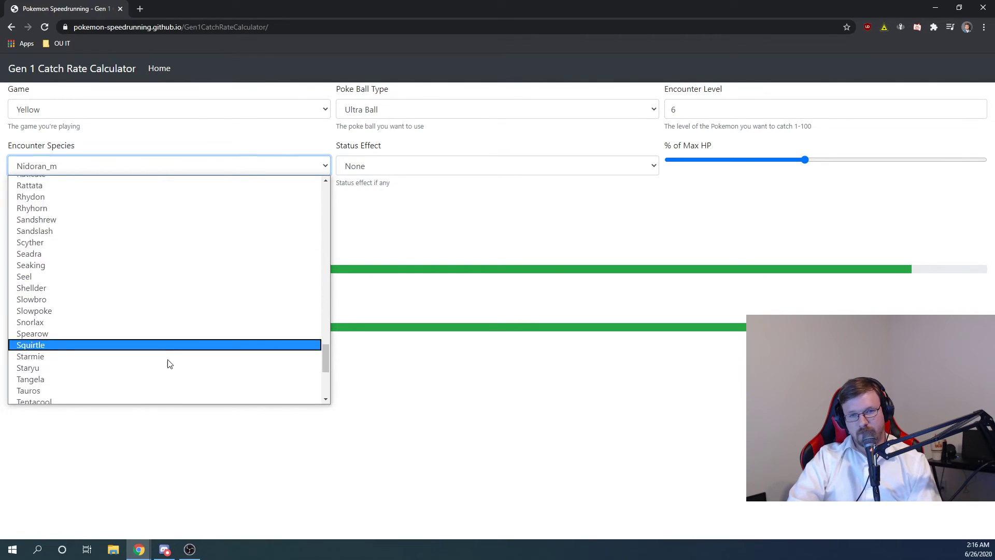
click(28, 391)
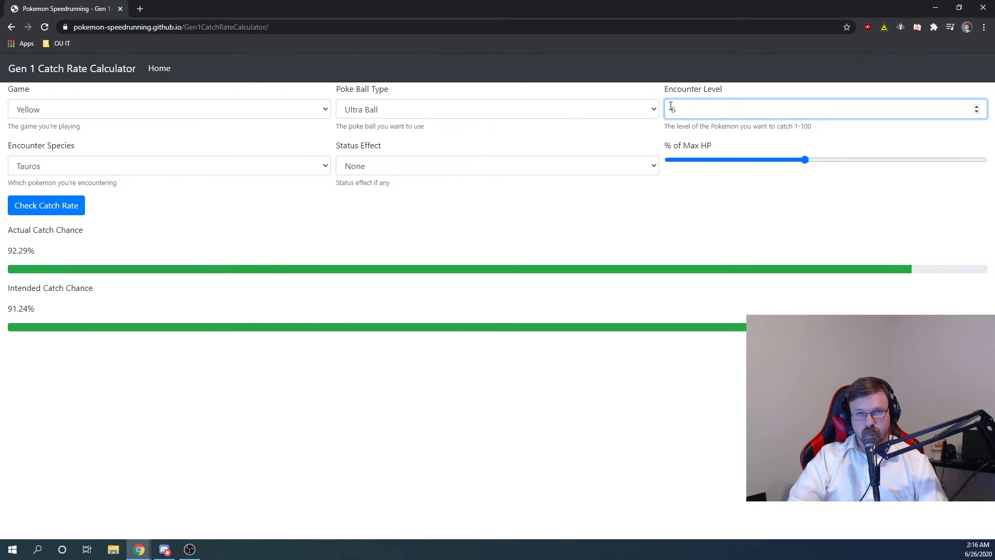
text(6)
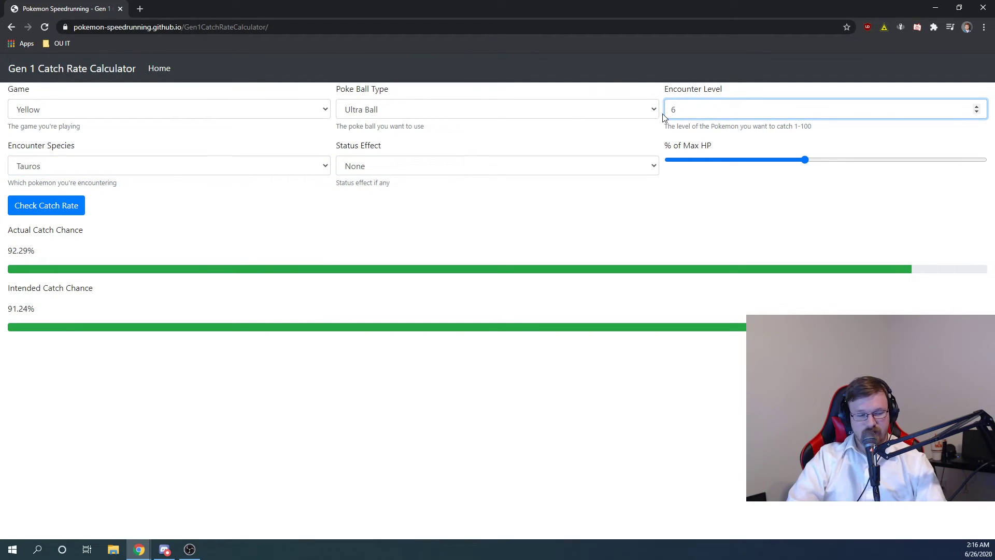
Switch to a Safari Ball and set the target's HP to 100%.
click(497, 109)
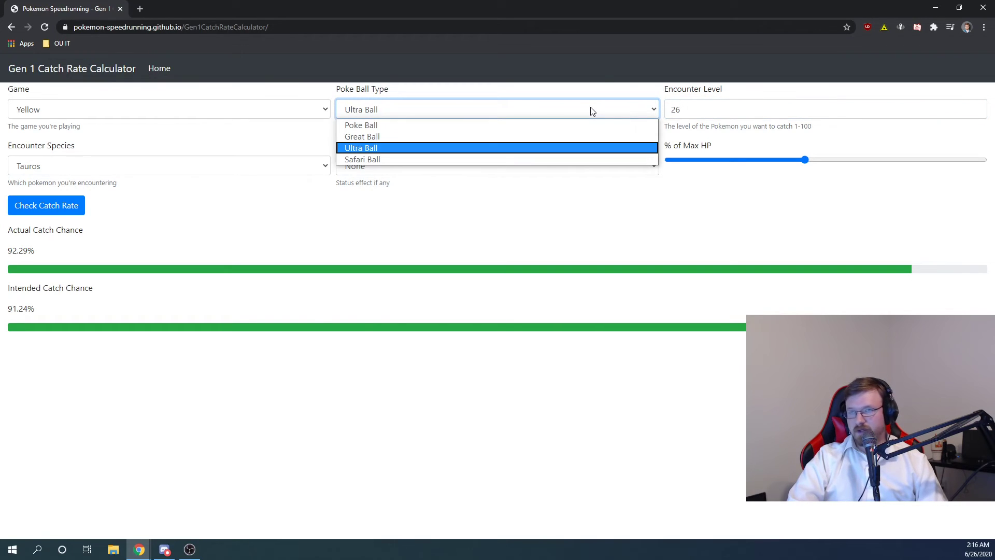
click(362, 159)
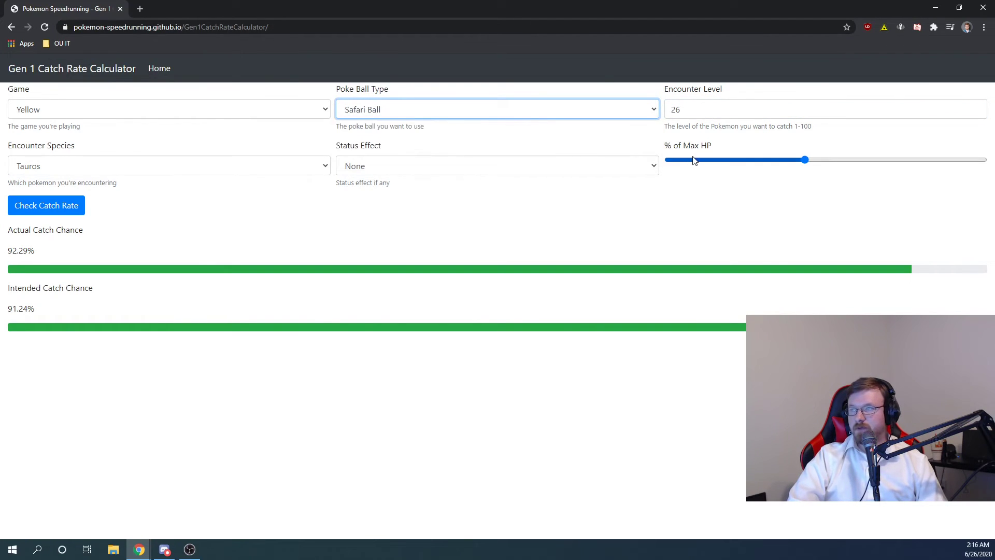
drag(805, 159, 984, 159)
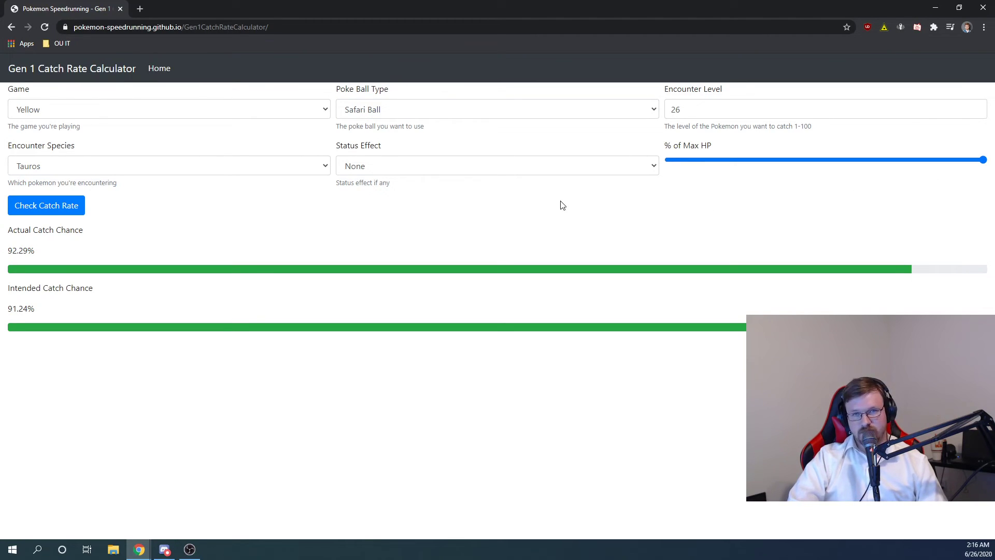
mouse_move(394, 227)
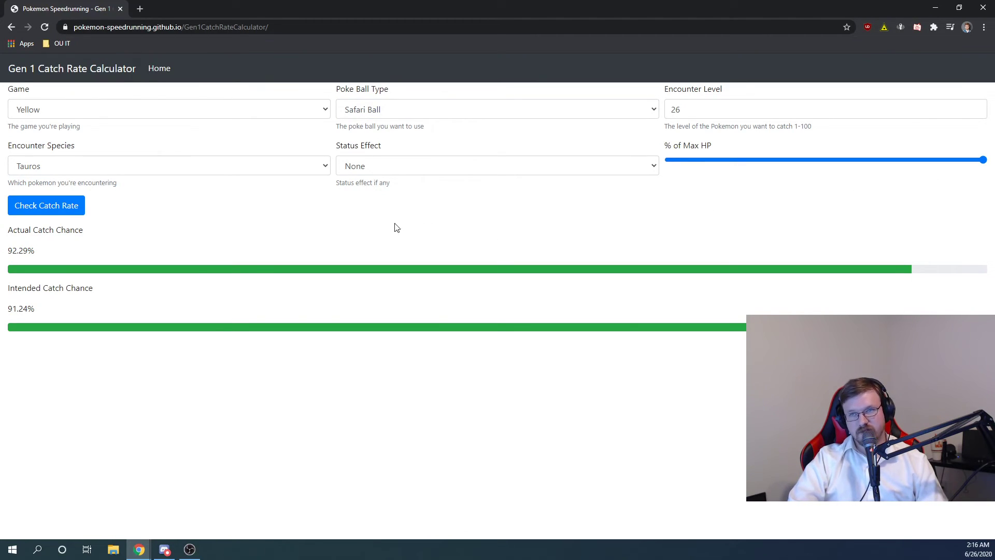
Calculate Tauros's Safari Ball chance (6.57% actual, 10.41% intended) and highlight the actual result.
click(45, 205)
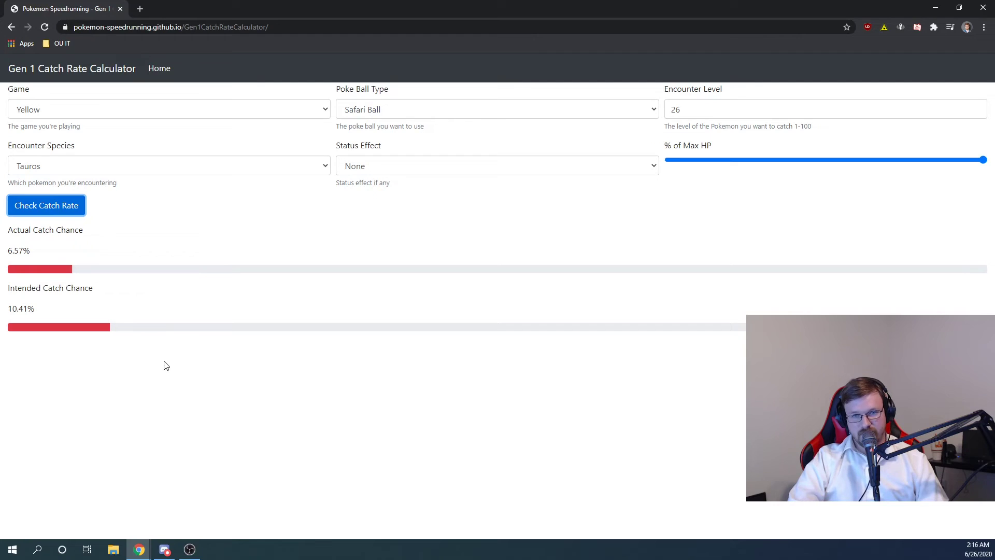
mouse_move(182, 300)
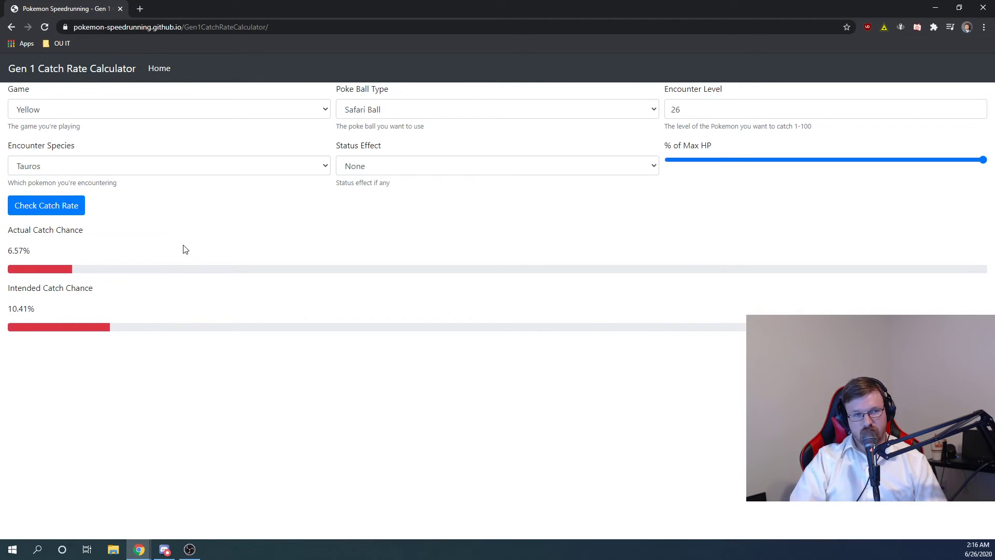
mouse_move(184, 180)
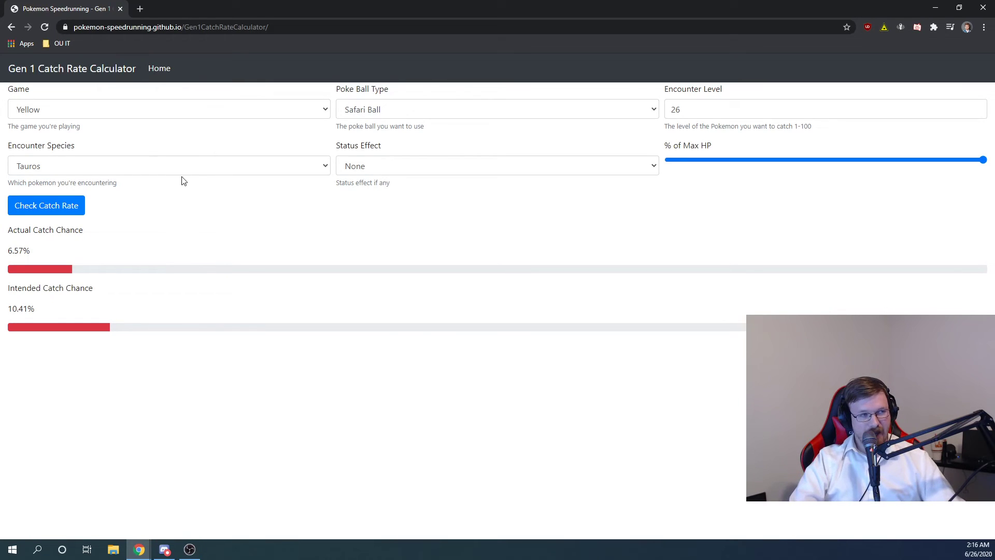
mouse_move(121, 277)
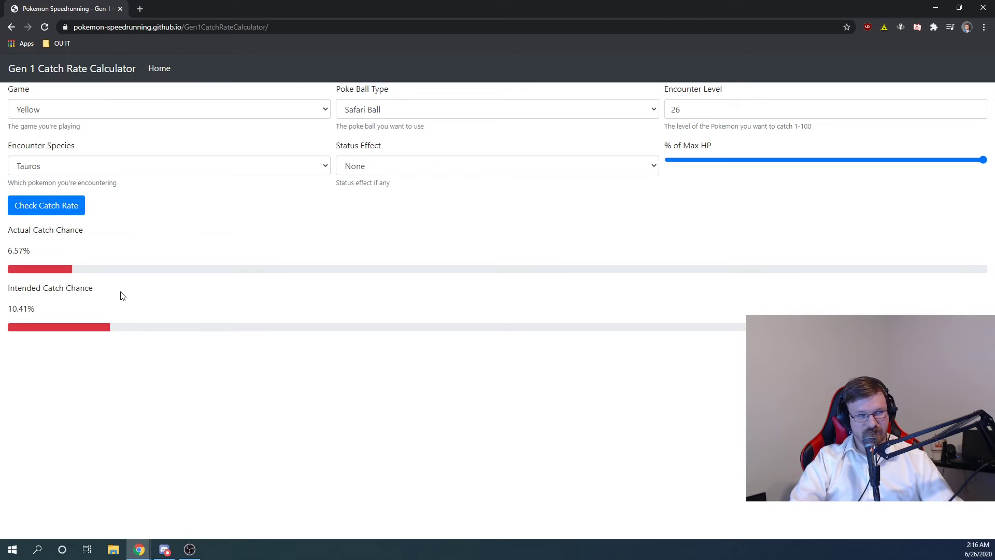
mouse_move(126, 298)
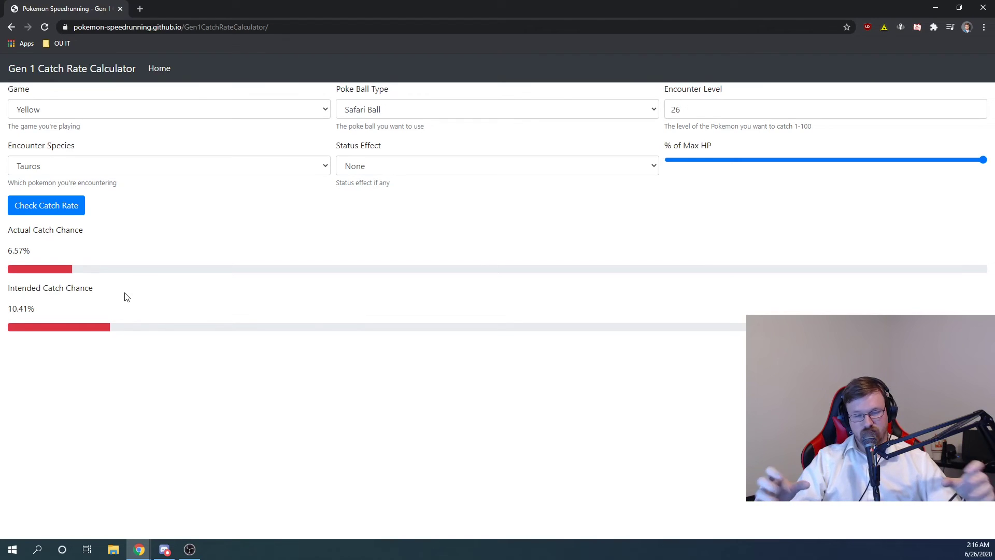
mouse_move(139, 271)
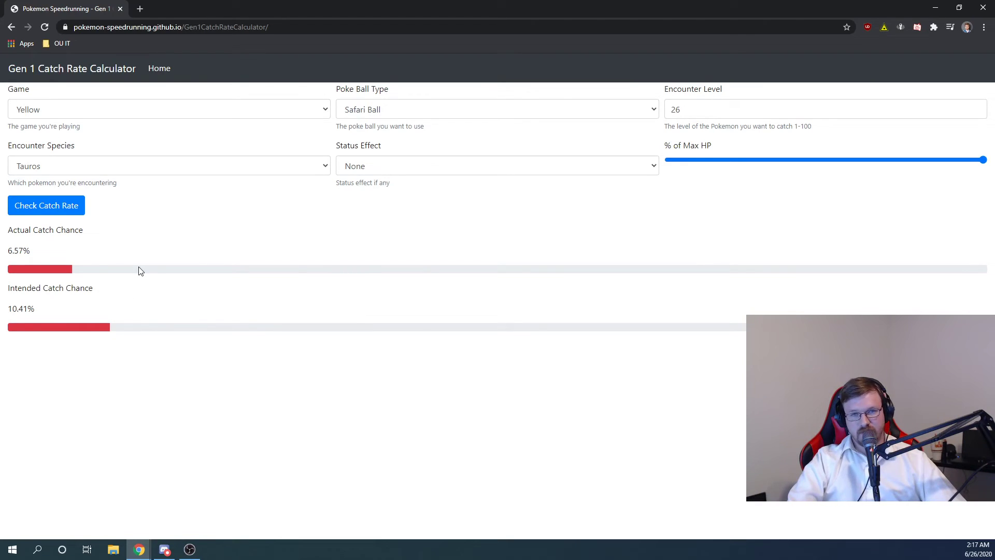
mouse_move(151, 259)
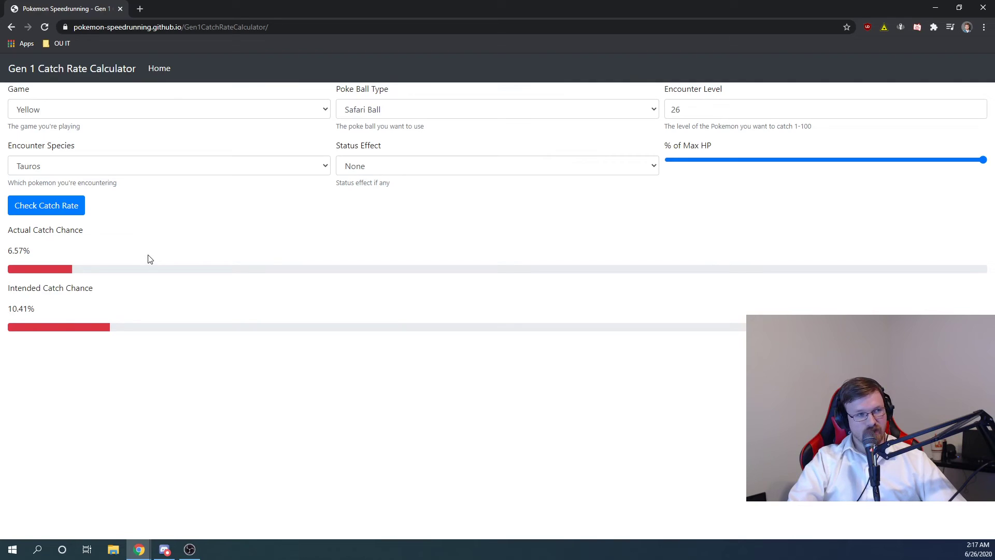
mouse_move(203, 327)
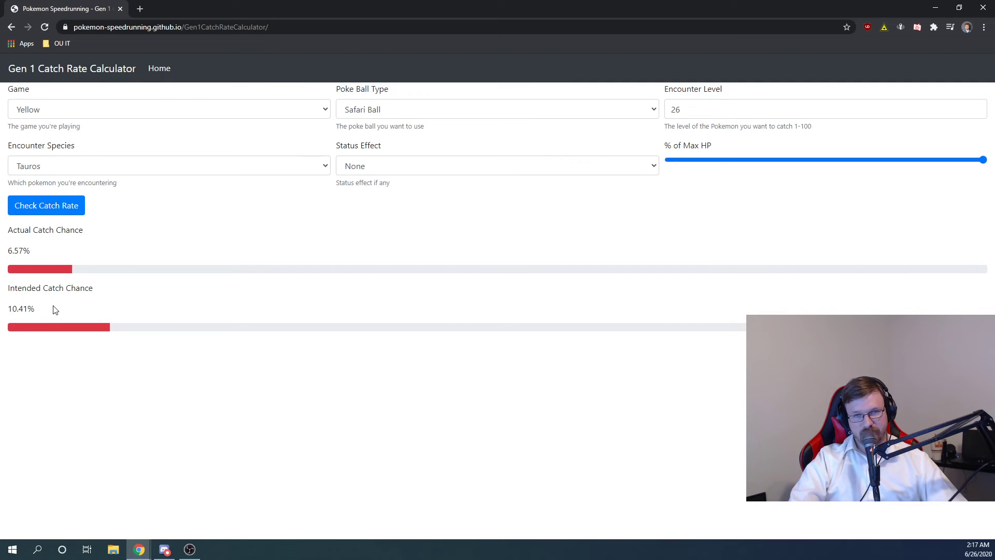
mouse_move(82, 253)
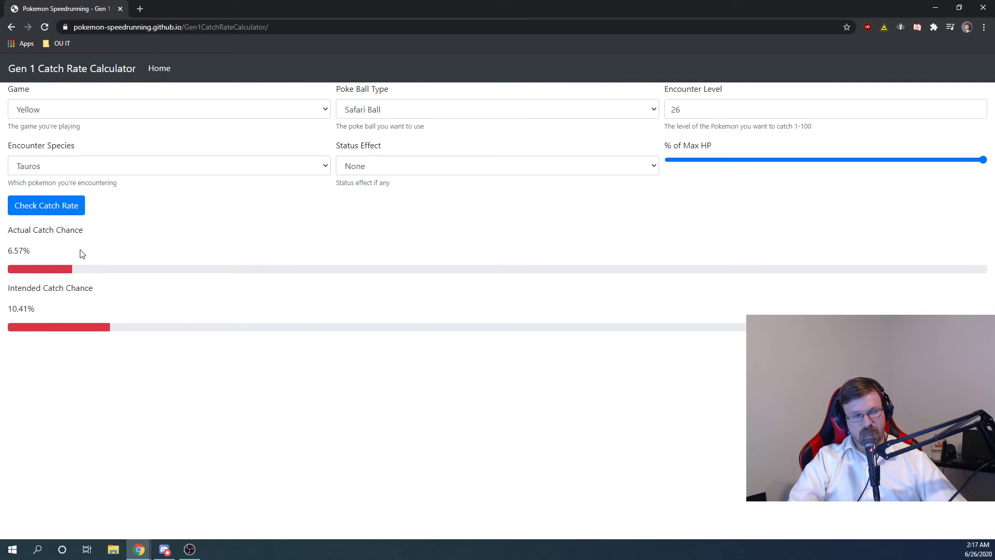
drag(9, 230, 29, 250)
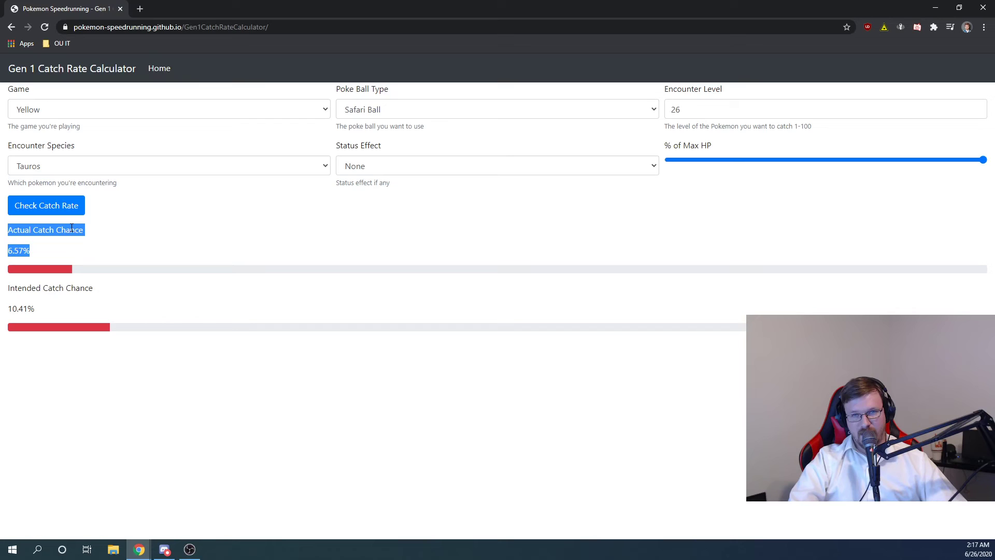
click(72, 245)
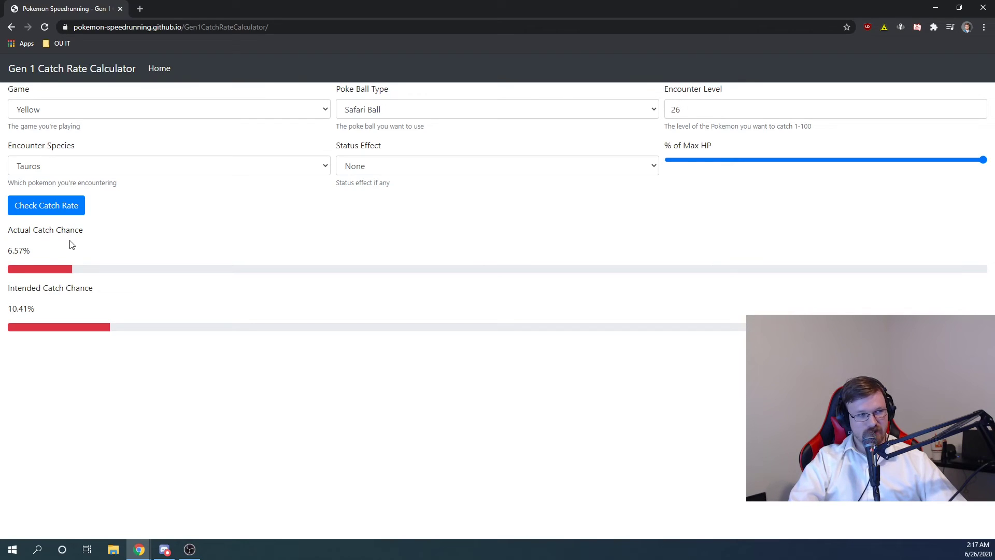
drag(33, 229, 30, 250)
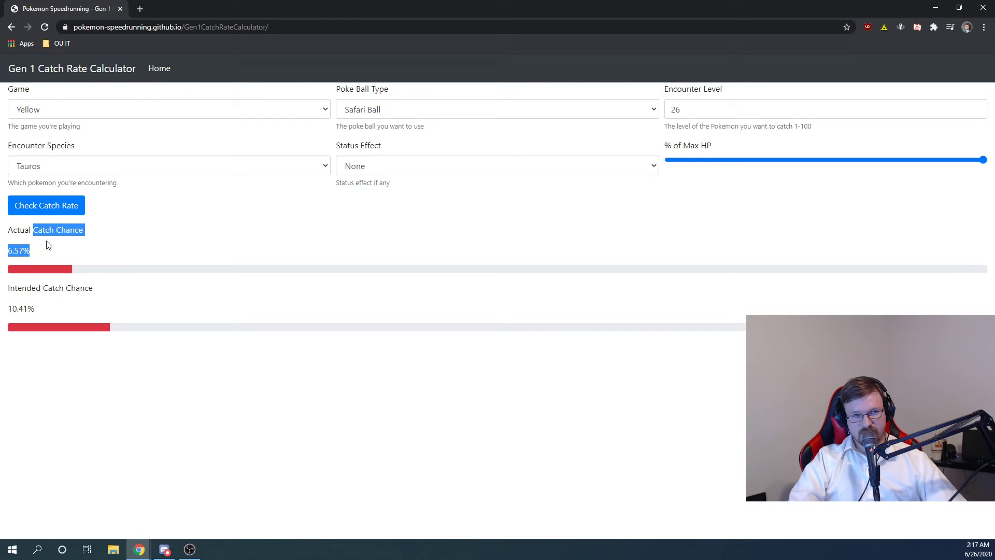
mouse_move(62, 247)
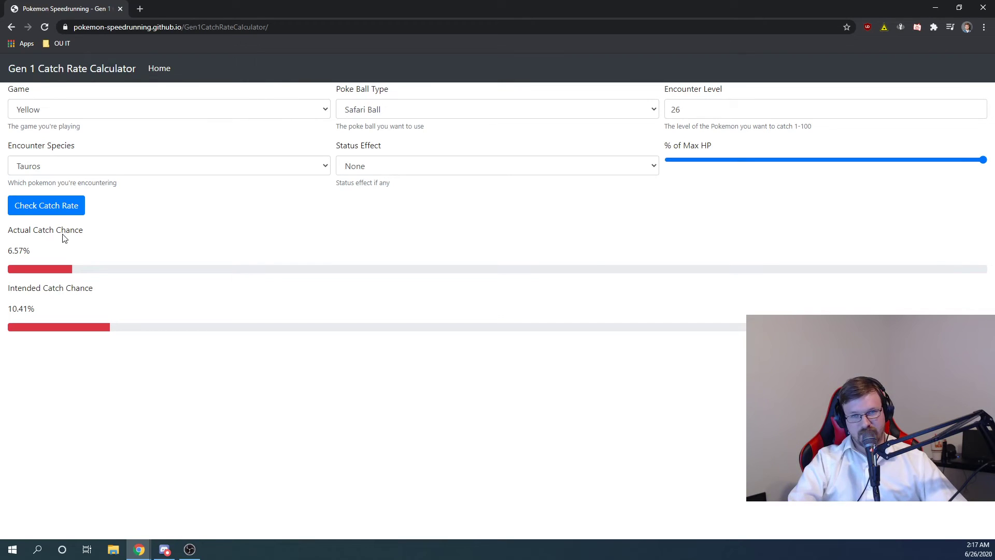
mouse_move(127, 230)
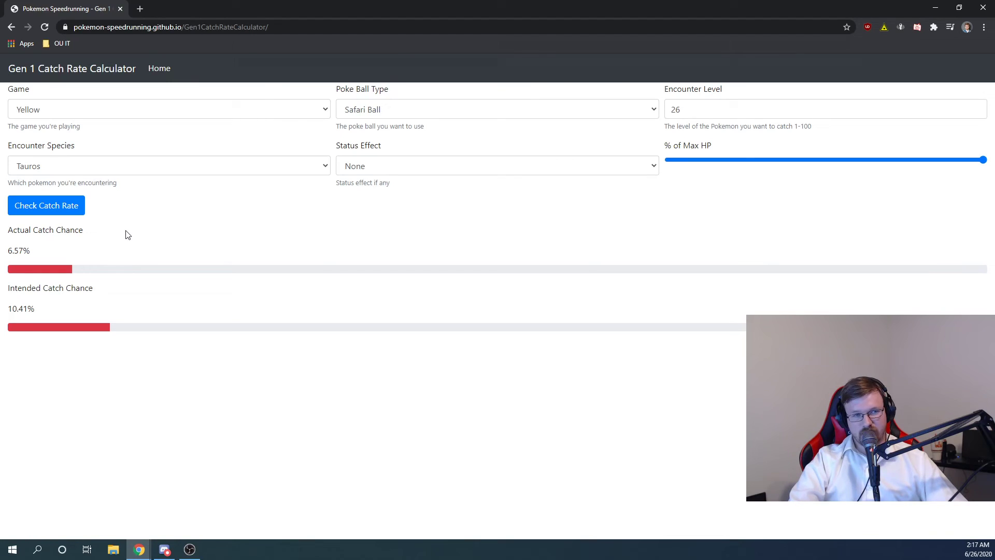
Change the species to Raticate and recalculate: 17.88% actual, 20.60% intended.
click(169, 165)
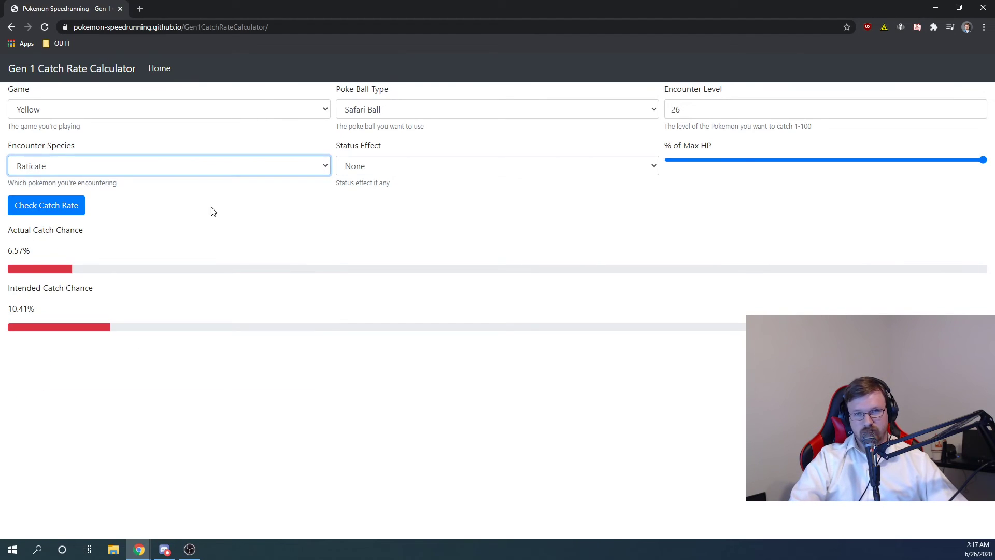
click(45, 205)
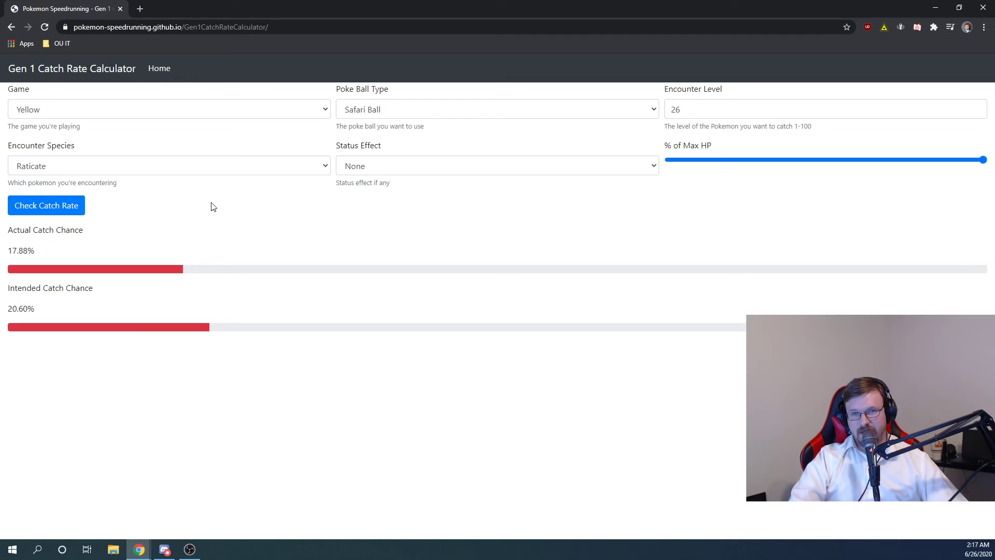
mouse_move(258, 185)
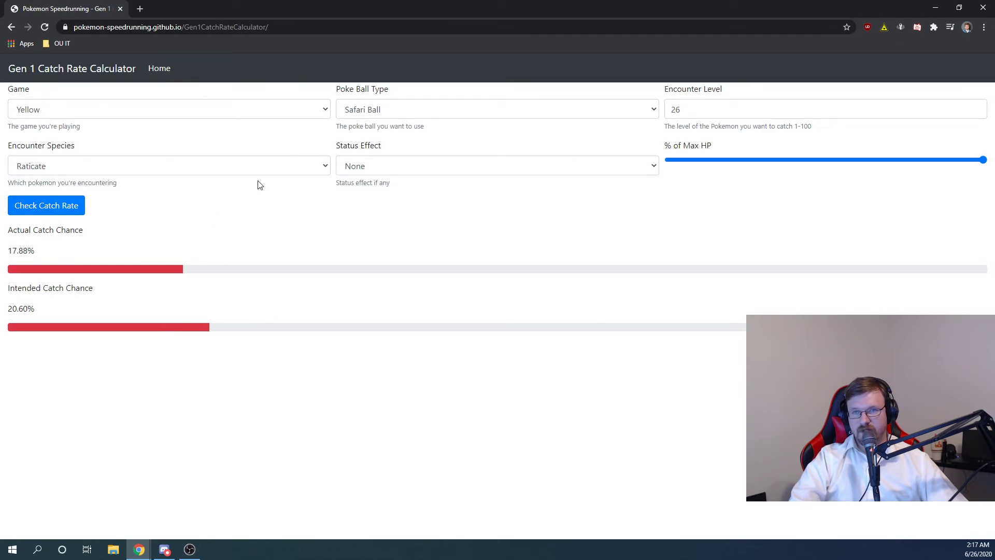
mouse_move(271, 146)
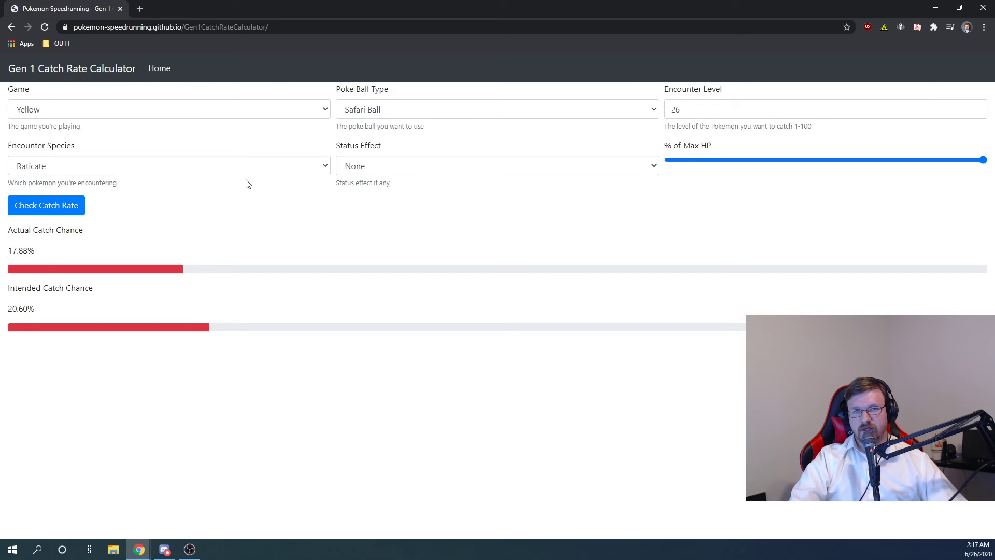
mouse_move(419, 197)
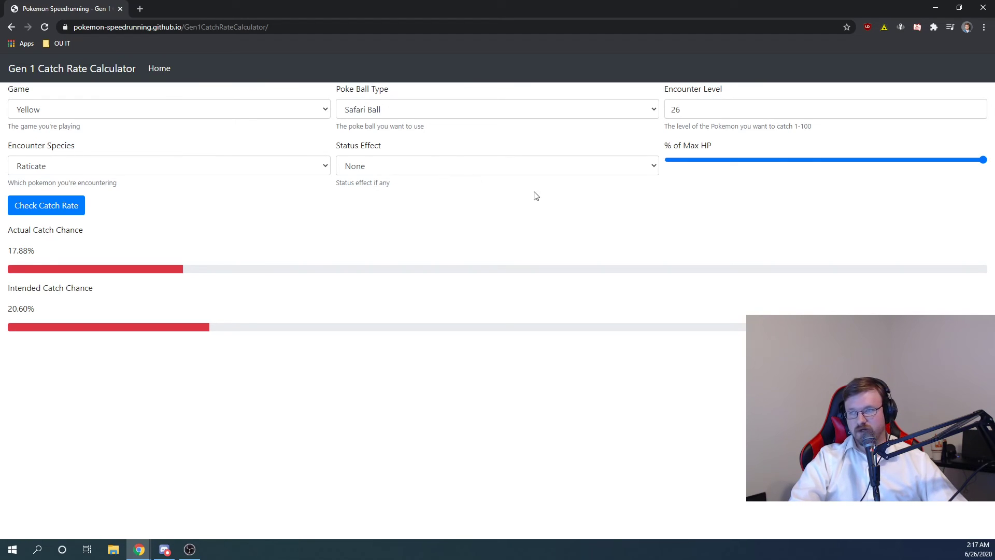
mouse_move(540, 176)
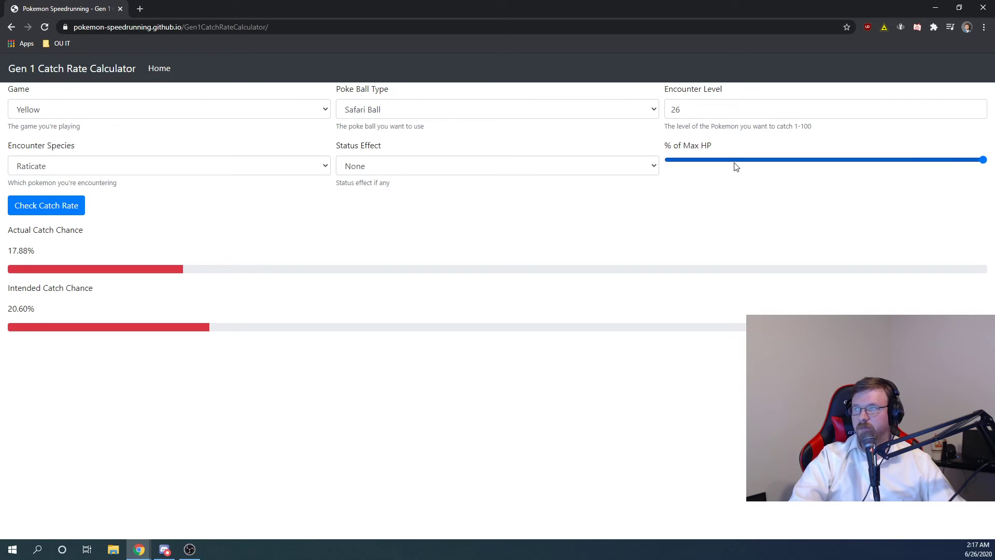
Get Raticate's Great Ball chance at high HP (41.62% actual), then restore full HP.
drag(986, 159, 736, 159)
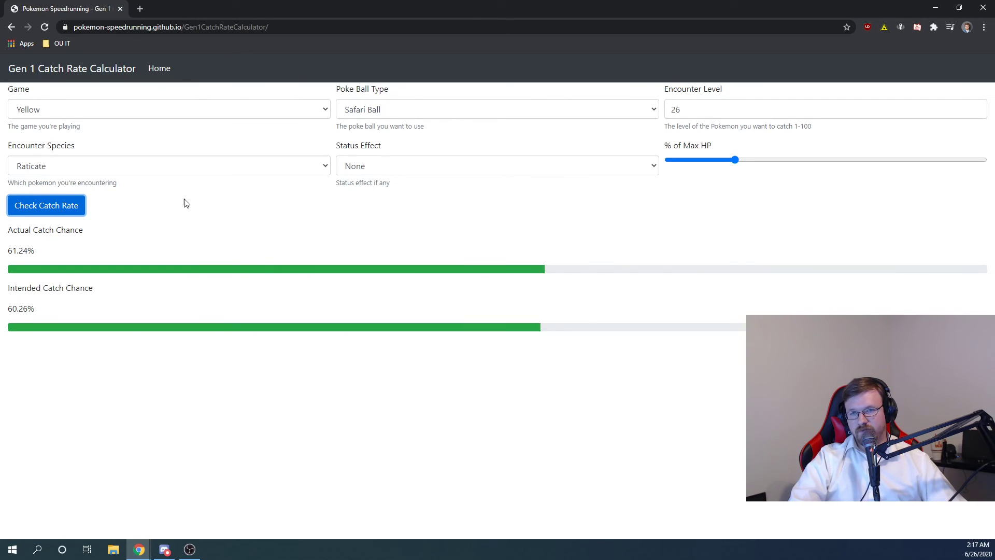
drag(718, 159, 767, 159)
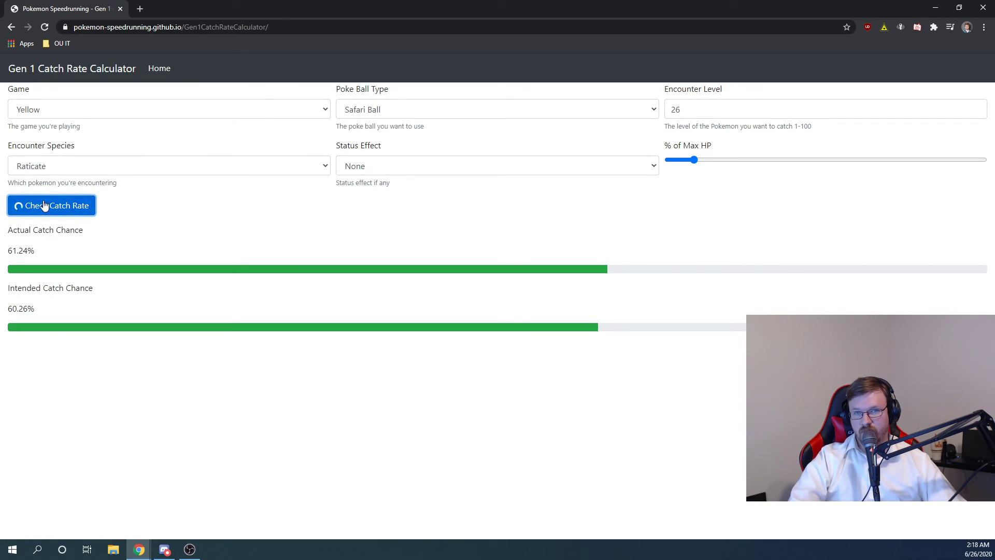
click(497, 109)
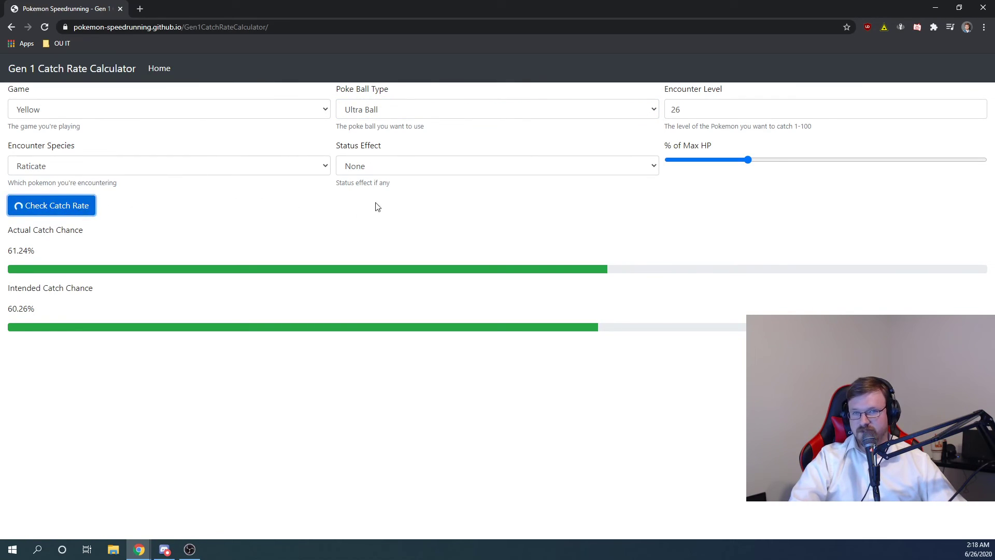
drag(752, 159, 850, 159)
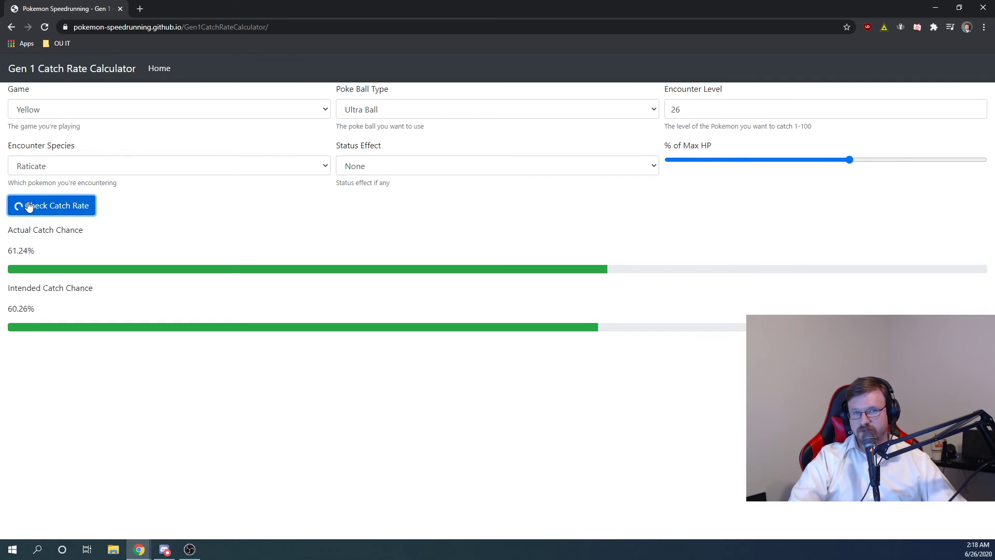
click(497, 108)
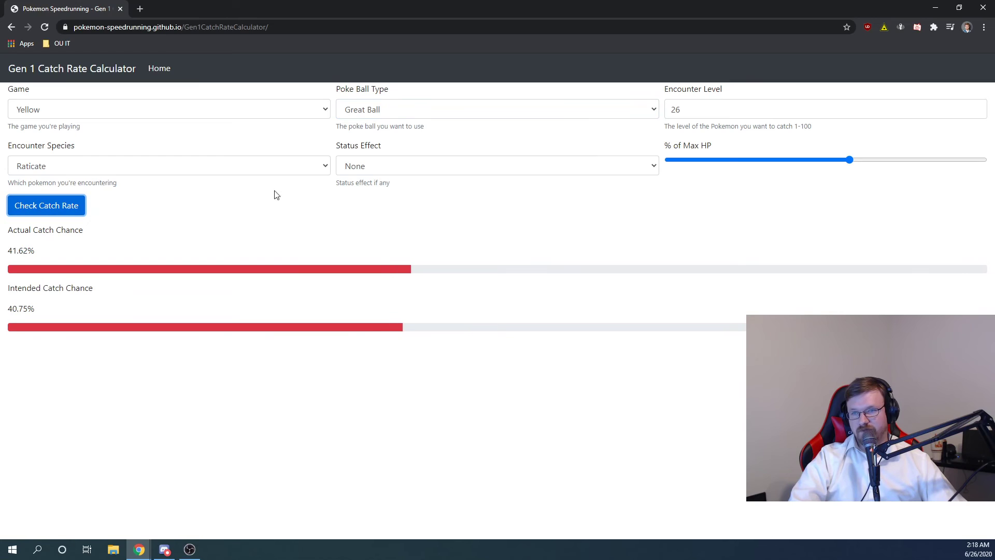
drag(849, 160, 985, 160)
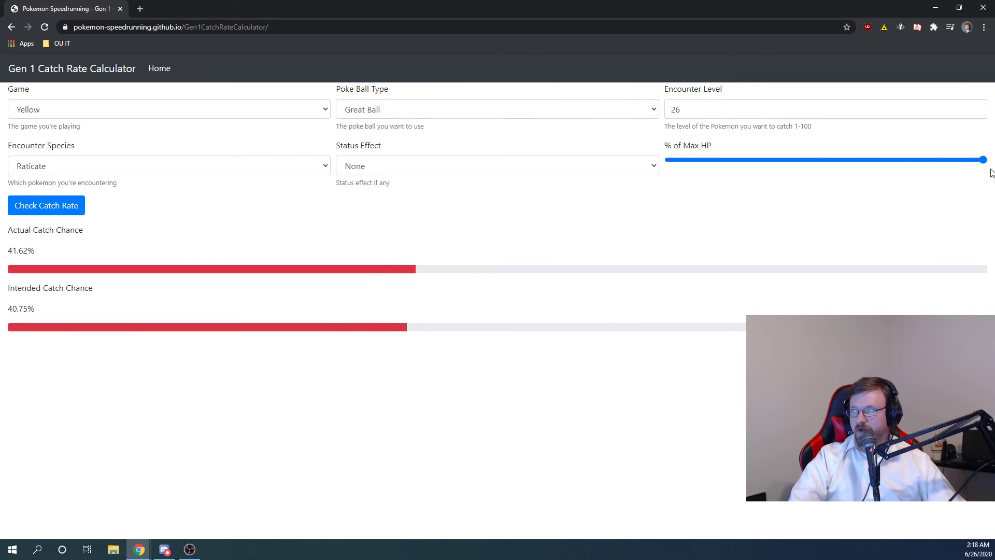
Calculate full-HP Raticate with Great, Poke, then Ultra Ball, ending at 17.88% actual.
click(46, 205)
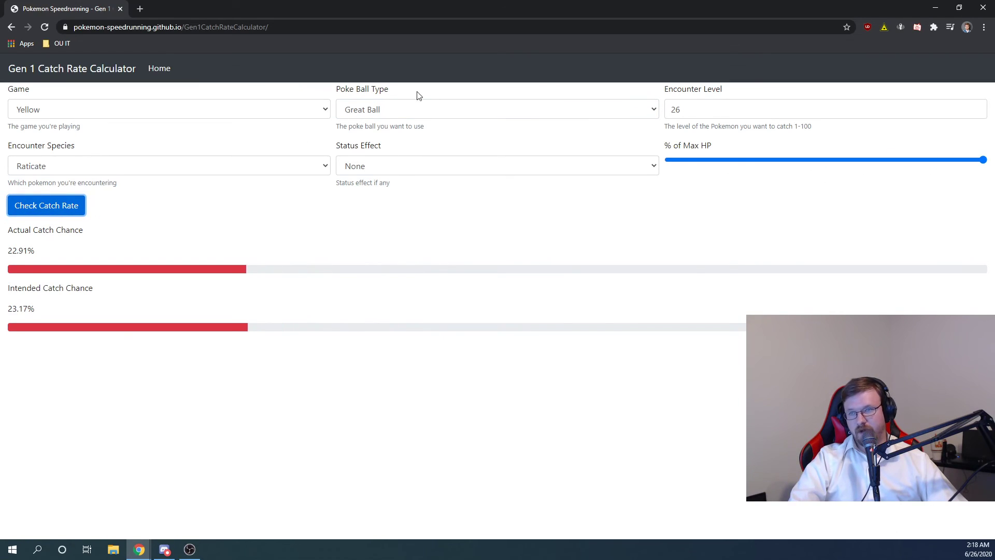
click(497, 109)
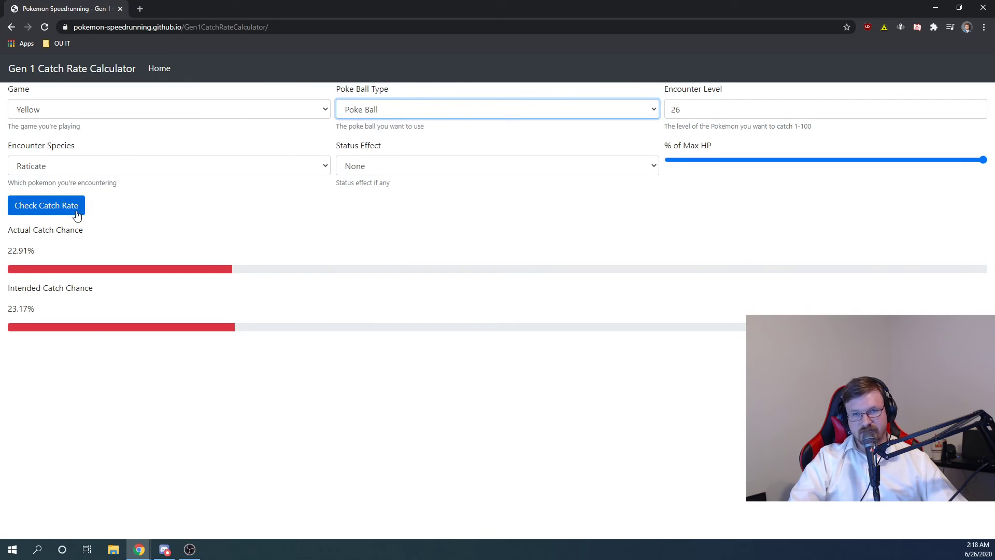
click(497, 109)
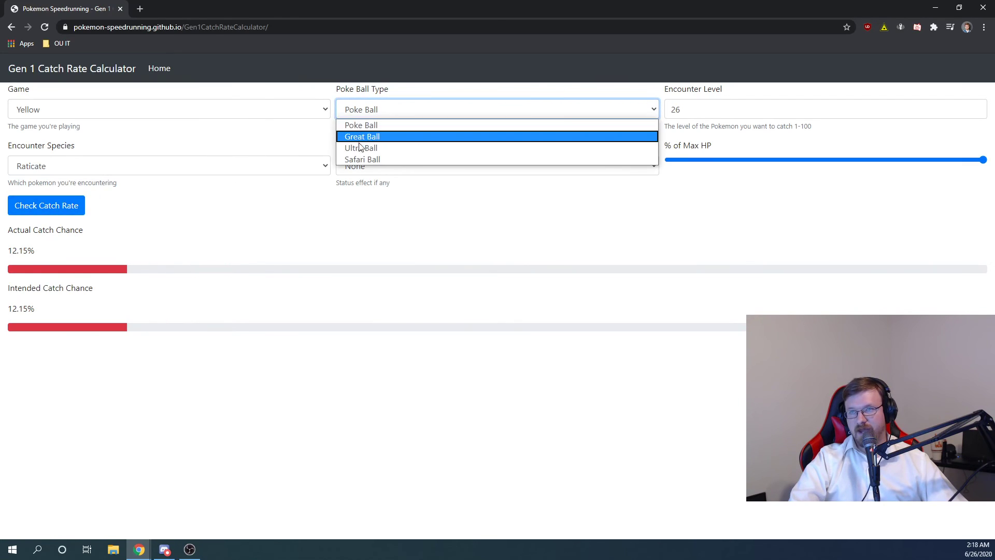
click(363, 136)
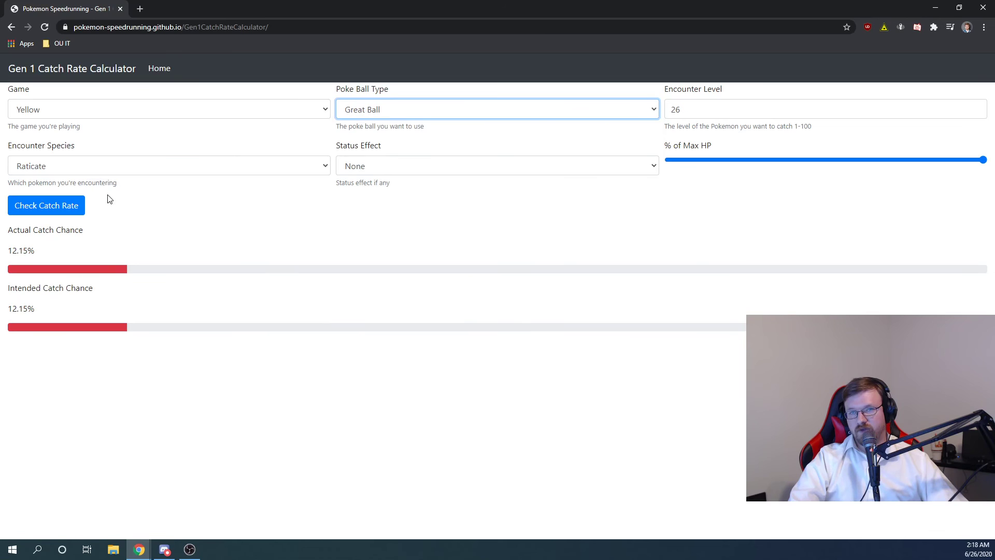
click(497, 109)
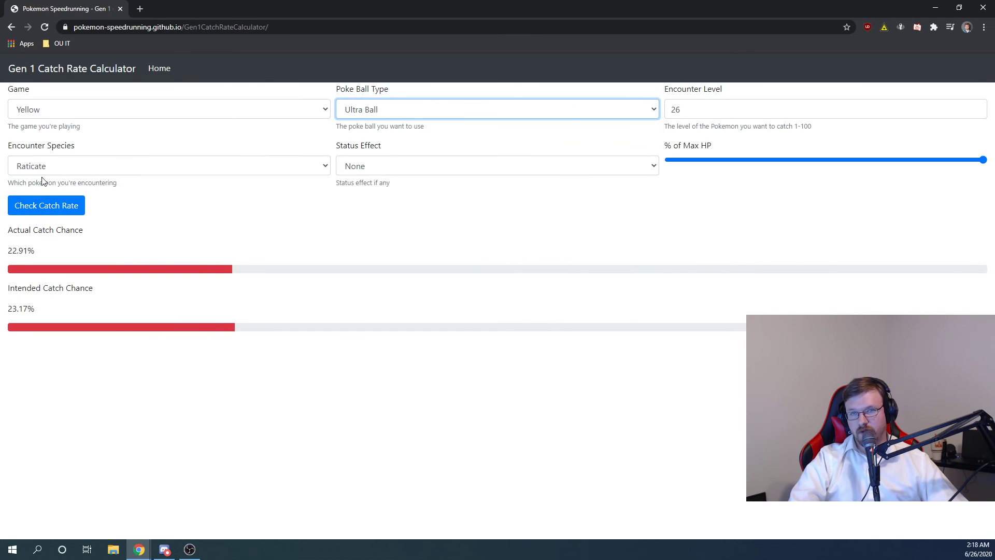
click(45, 205)
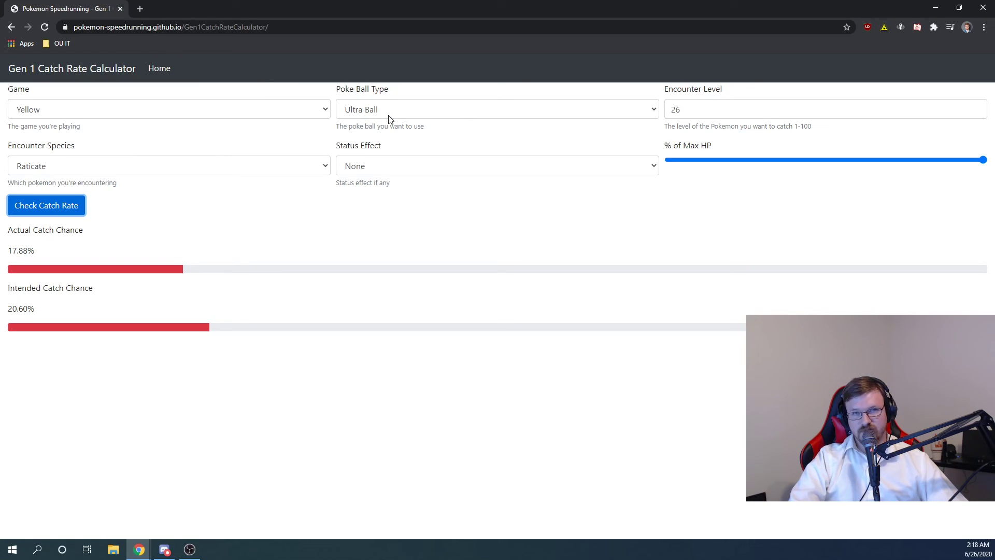
Switch to Onix and compare Great Ball (12.07%) with Ultra Ball (6.61% actual, 10.48% intended).
click(168, 166)
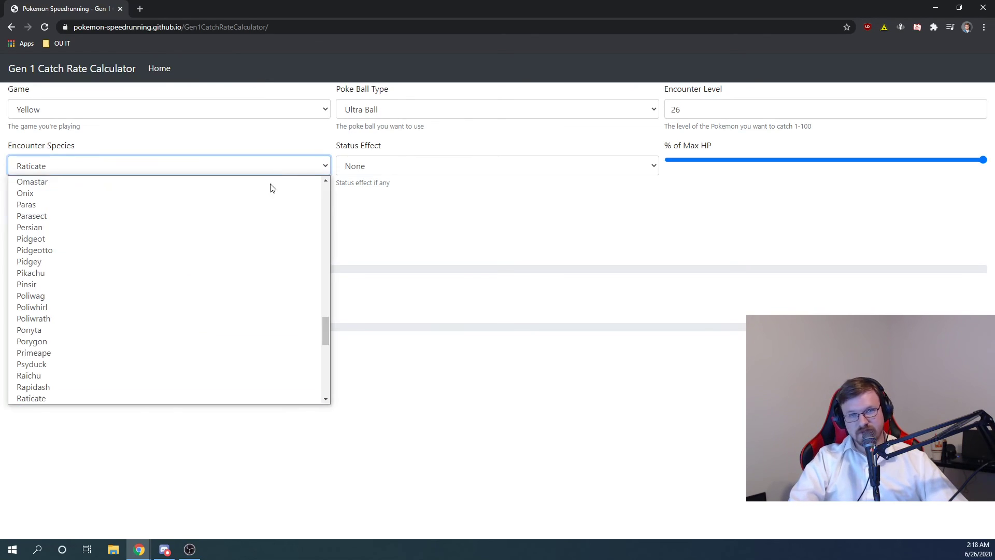
click(25, 193)
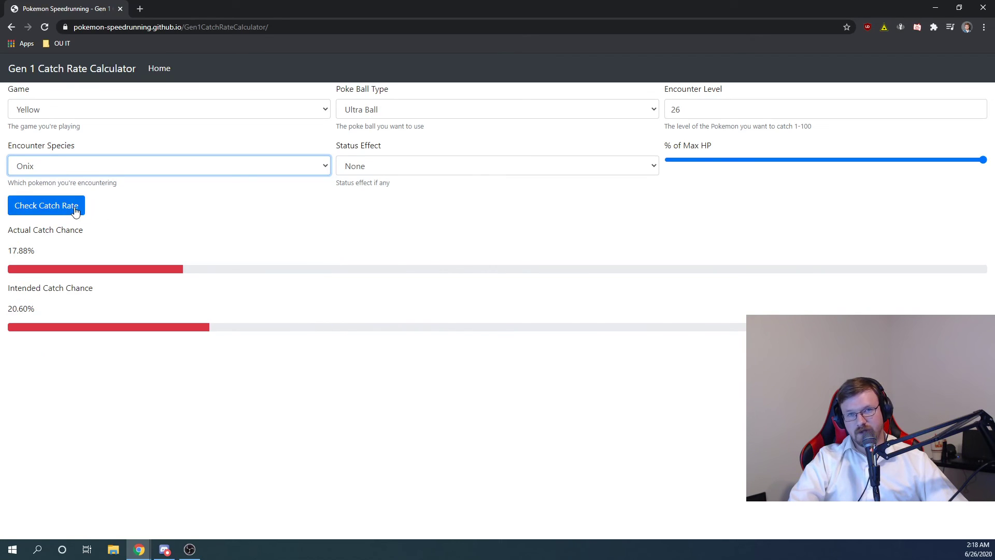
click(497, 108)
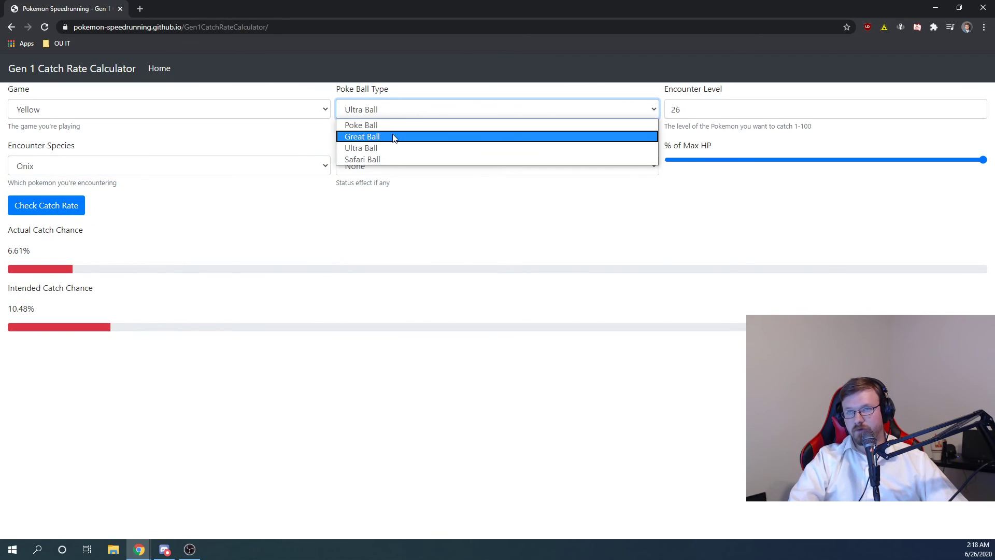
click(362, 136)
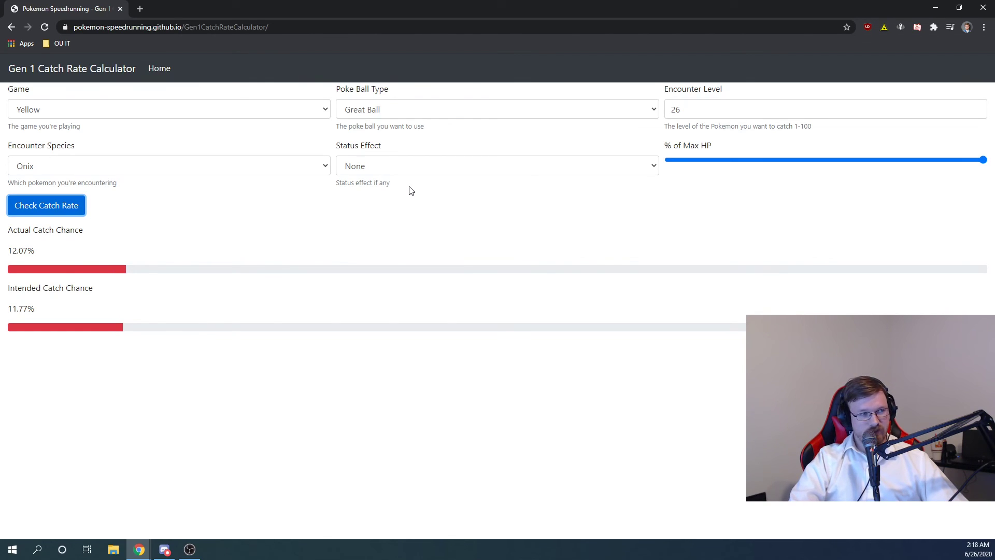
mouse_move(31, 263)
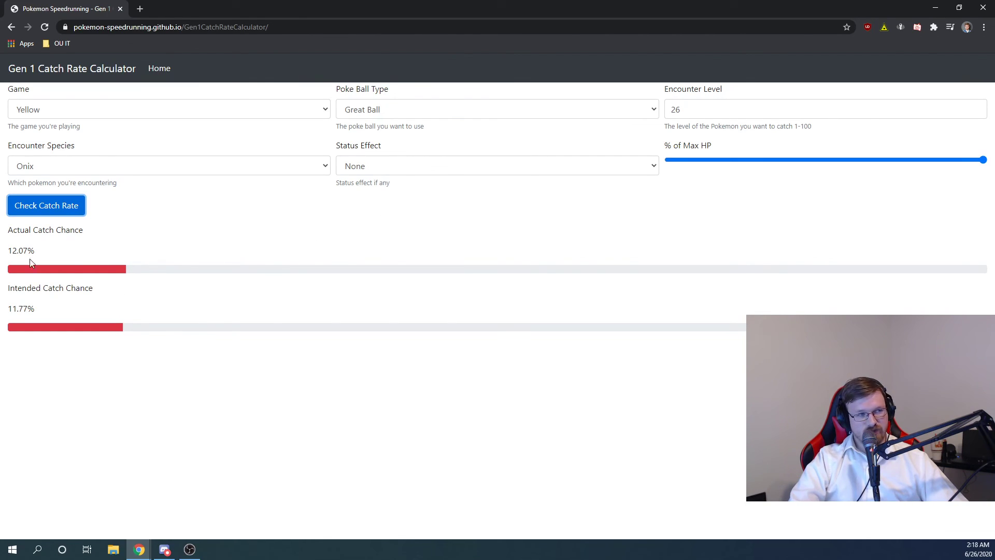
mouse_move(107, 328)
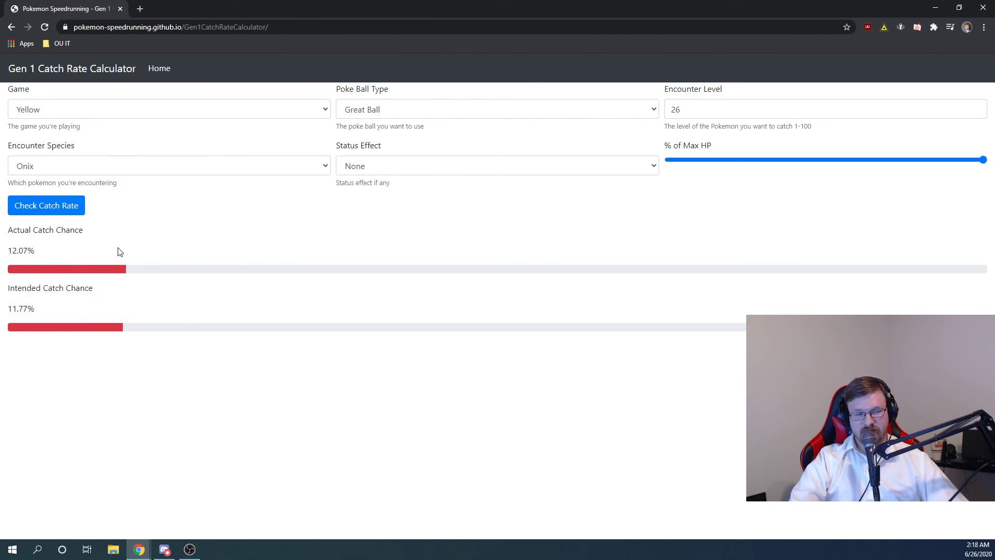
mouse_move(327, 141)
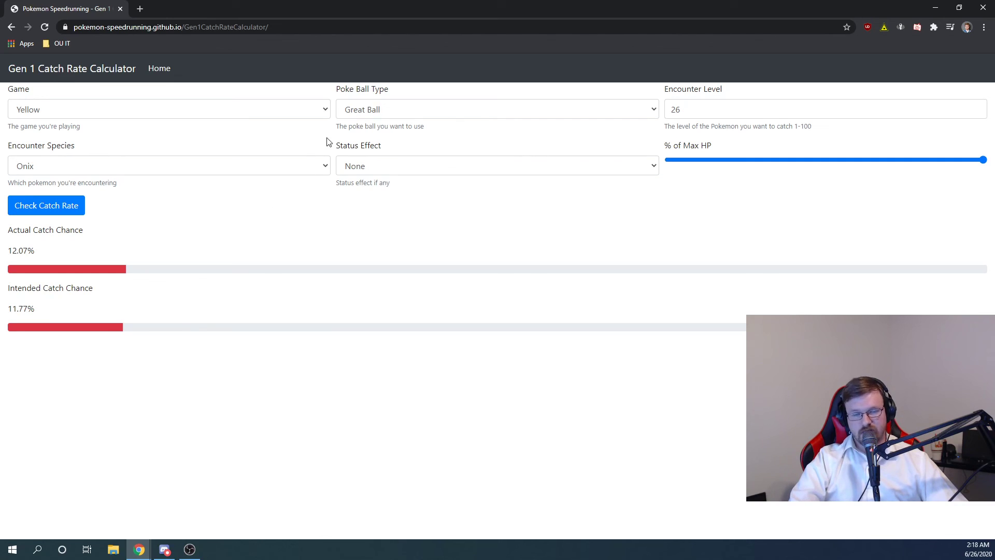
click(497, 108)
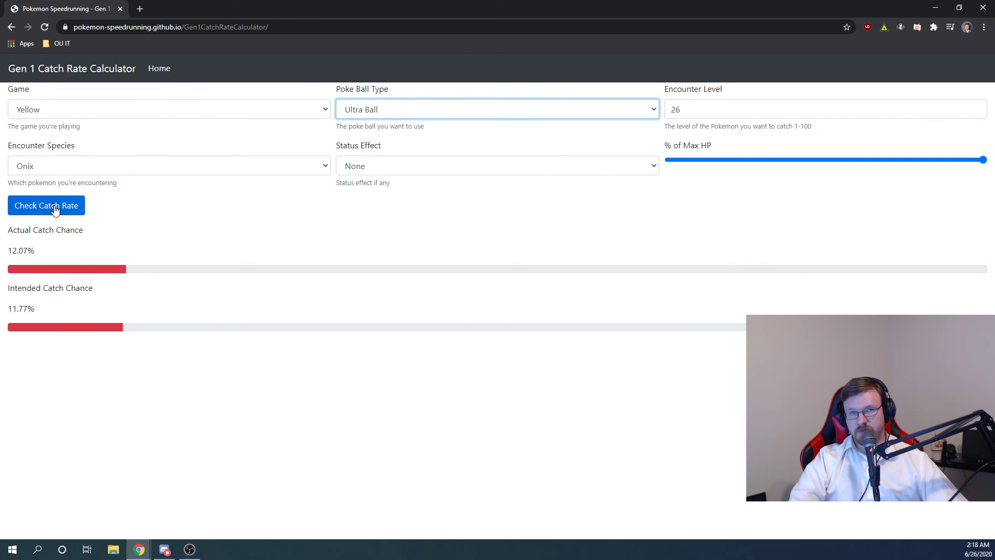
click(46, 205)
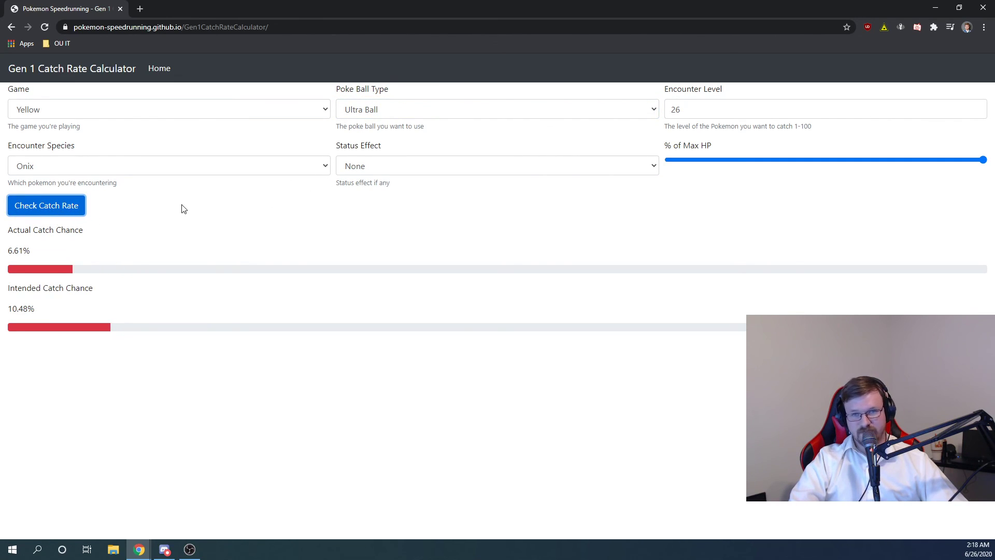
mouse_move(205, 214)
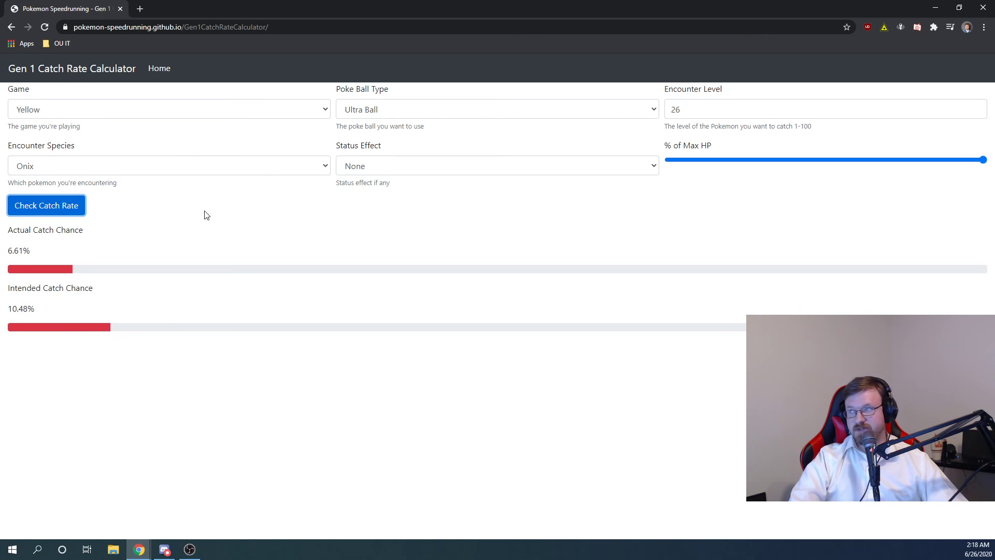
mouse_move(197, 215)
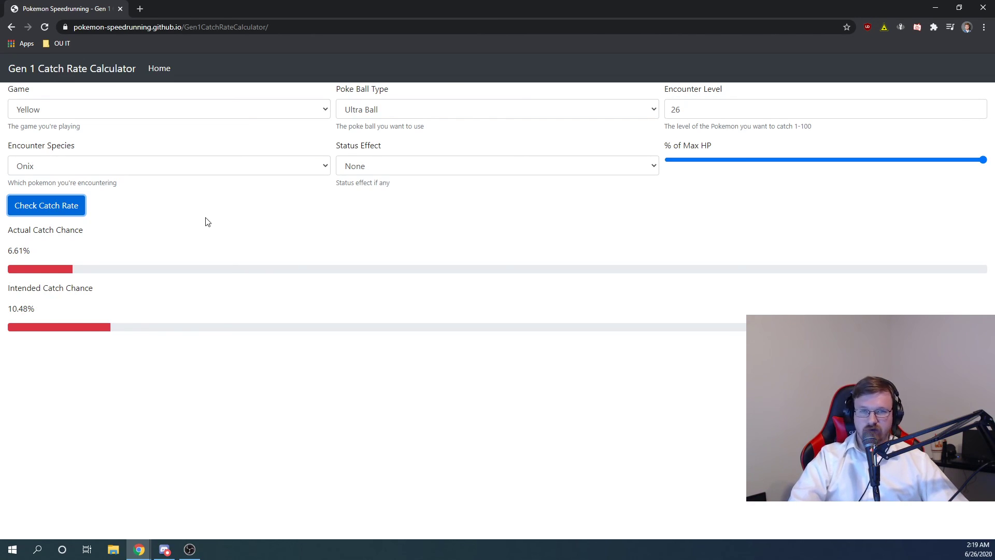
mouse_move(211, 214)
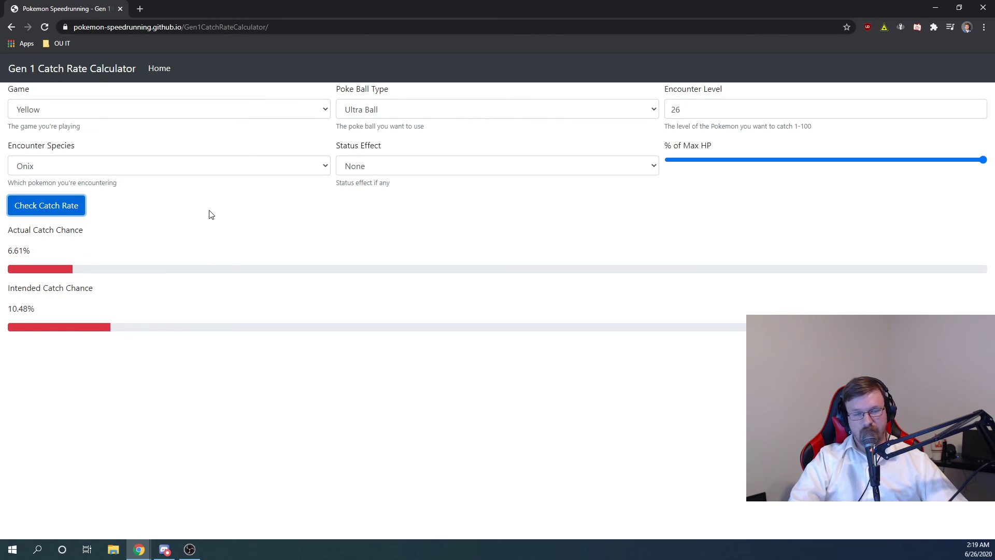
mouse_move(210, 211)
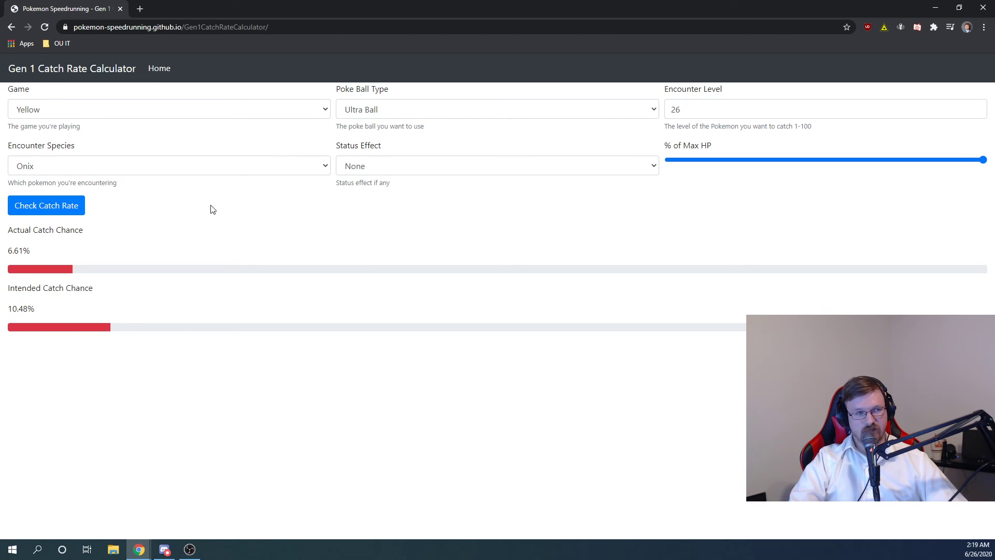
mouse_move(178, 297)
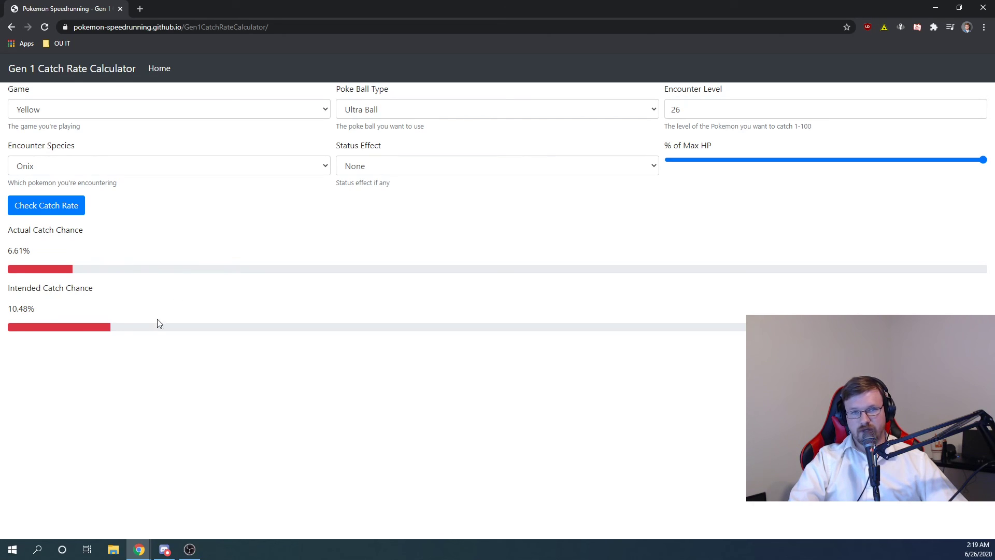
mouse_move(255, 232)
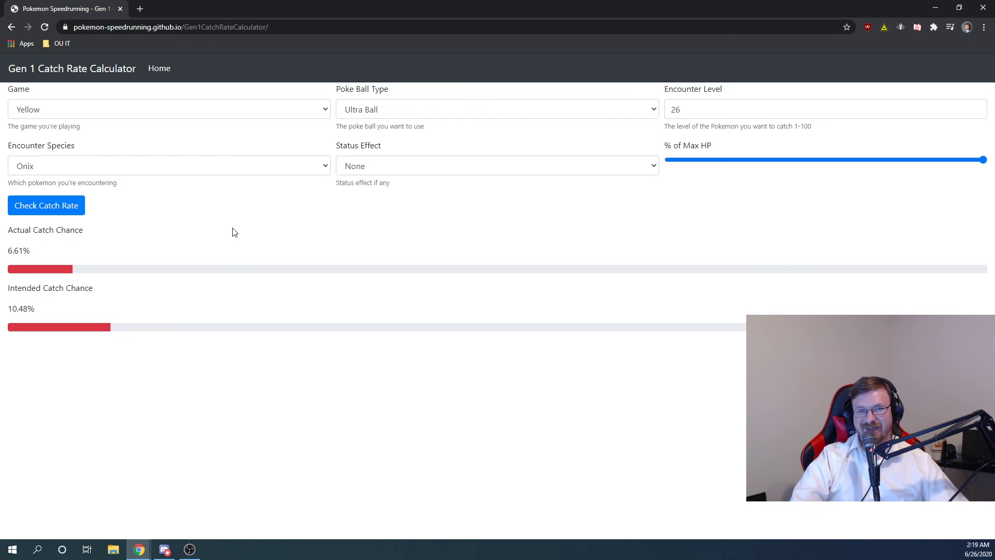
mouse_move(229, 242)
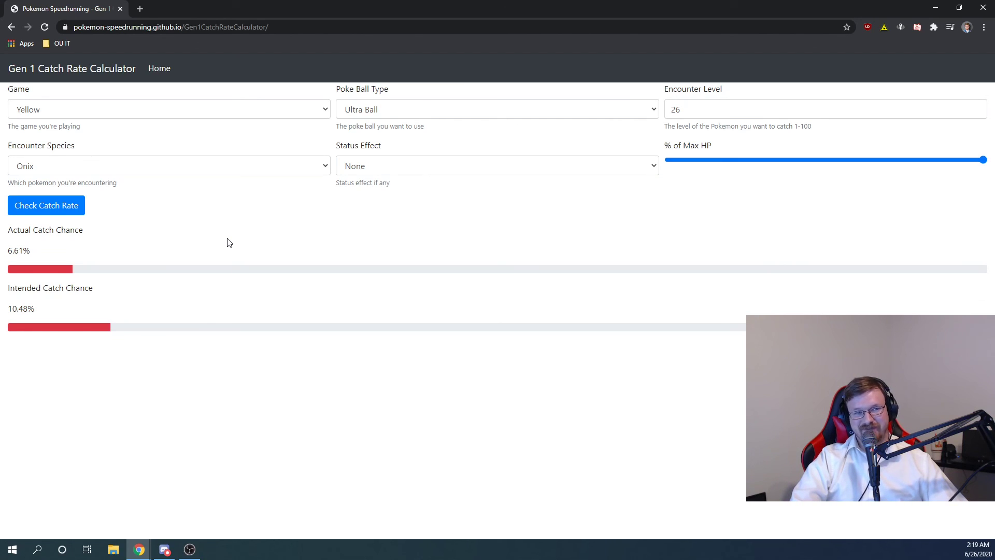
mouse_move(240, 236)
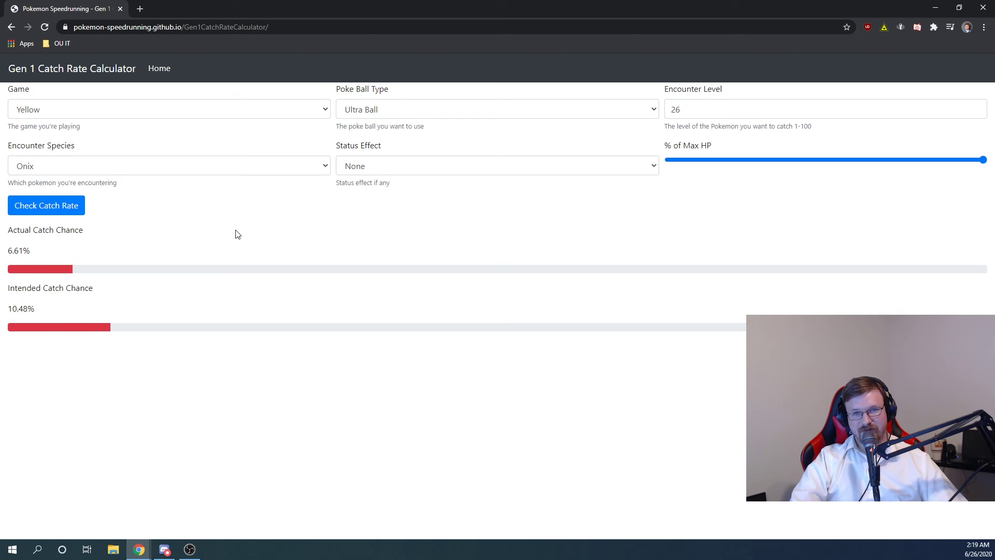
mouse_move(231, 230)
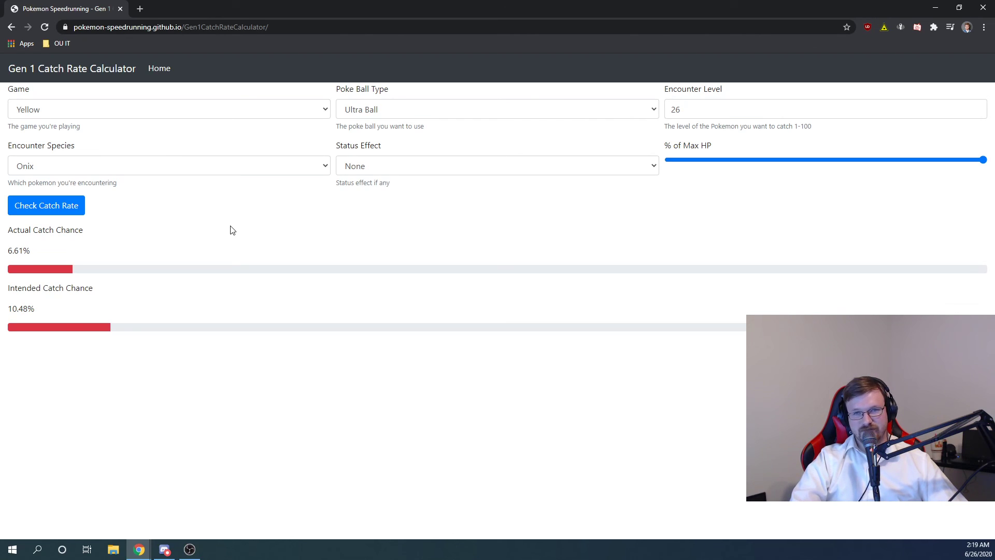